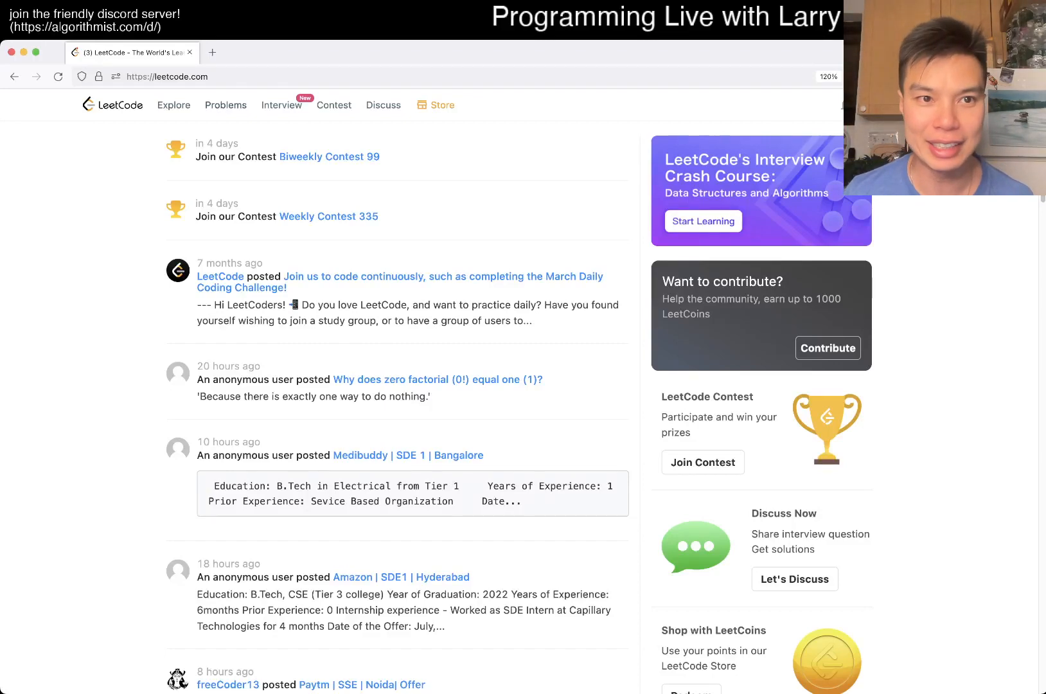
Step: Open the Problems list and scroll to see 912. Sort an Array at the top
{"action": "left_click", "coordinate": [225, 104]}
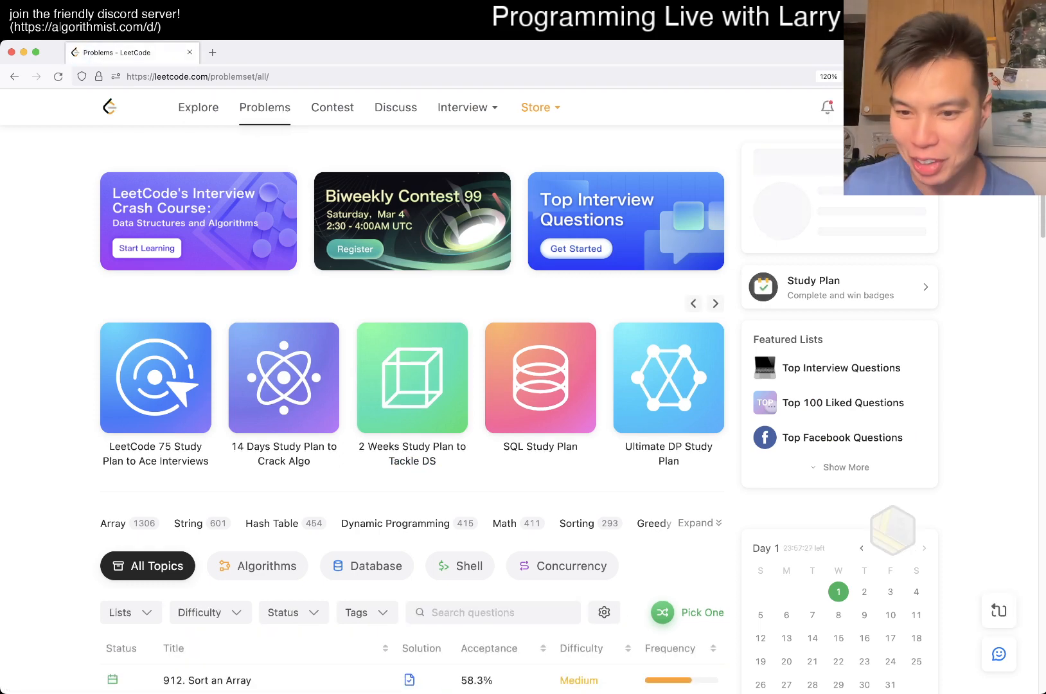
{"action": "scroll", "scroll_direction": "down", "scroll_amount": 3}
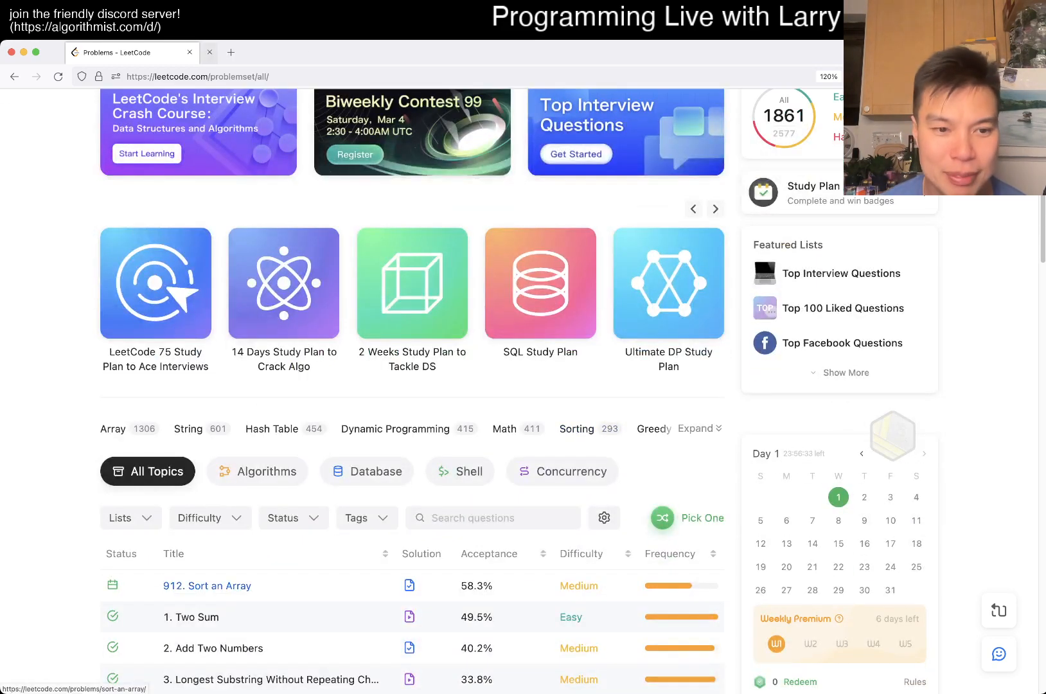
Step: Open 912. Sort an Array in a new tab, claim the 10-LeetCoin contest reward, then return
{"action": "left_click", "coordinate": [207, 586]}
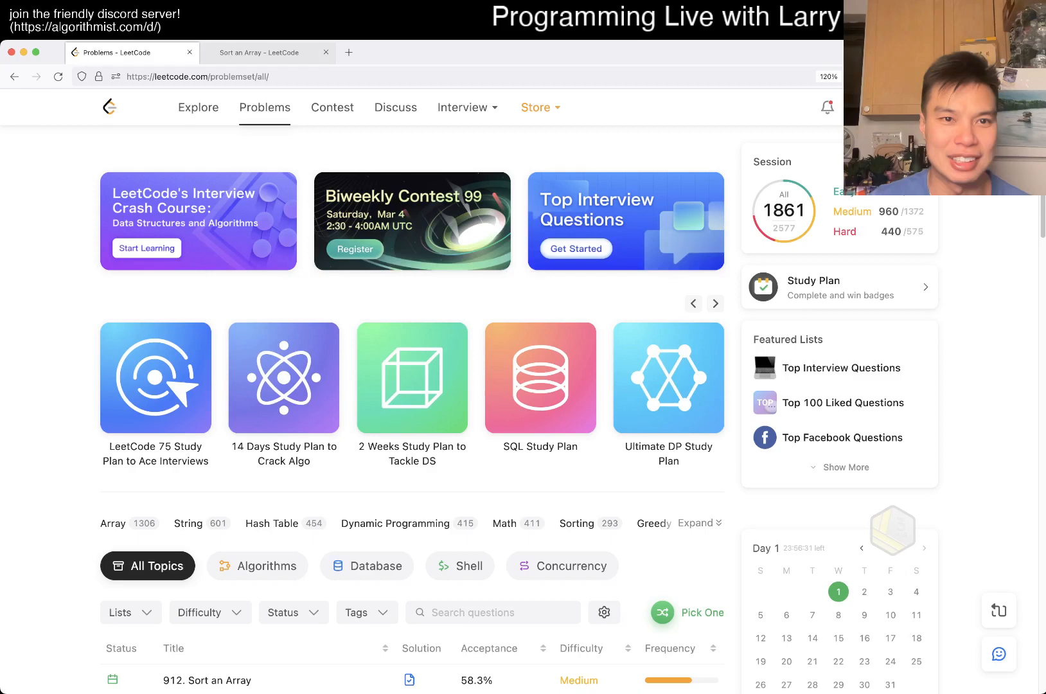
{"action": "left_click", "coordinate": [332, 107]}
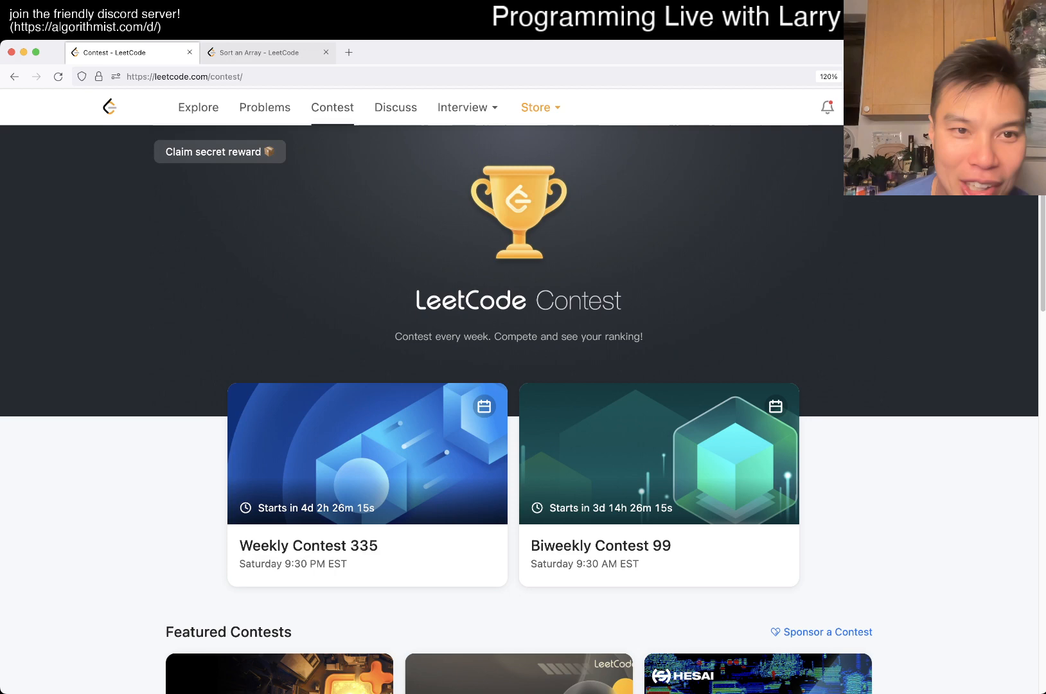
{"action": "left_click", "coordinate": [220, 151]}
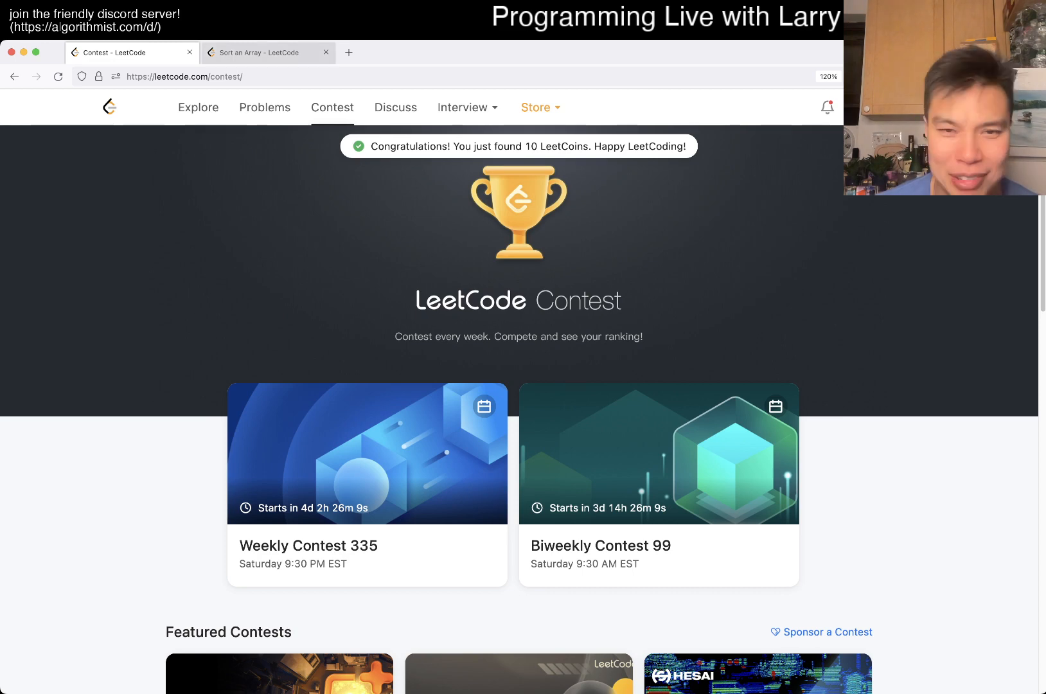
{"action": "left_click", "coordinate": [267, 52]}
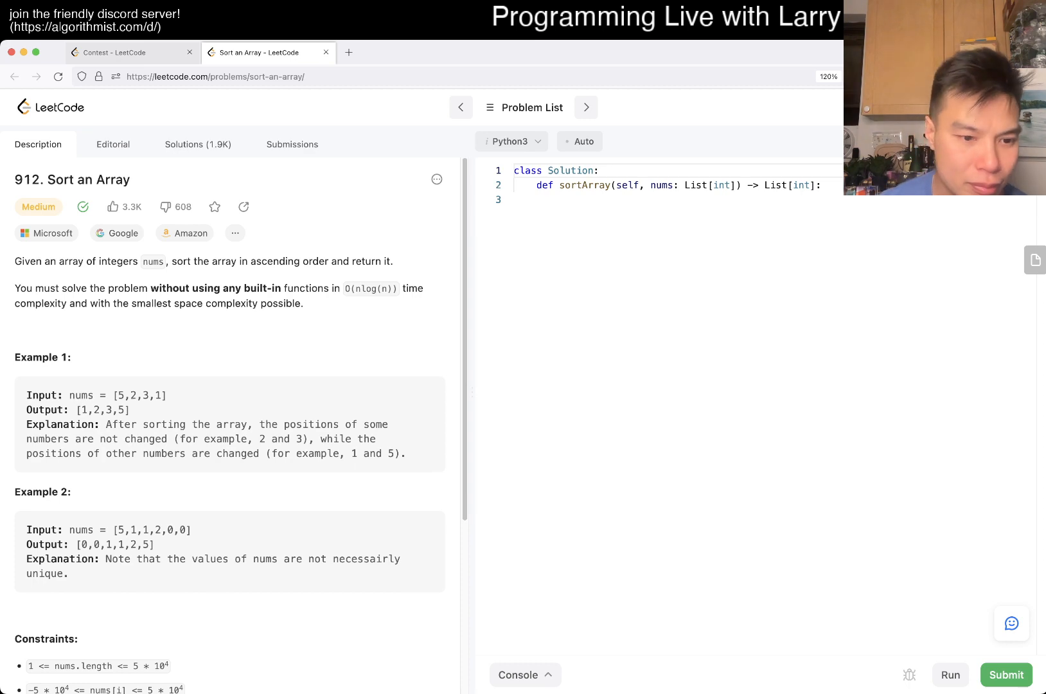
{"action": "scroll", "scroll_direction": "down", "scroll_amount": 3}
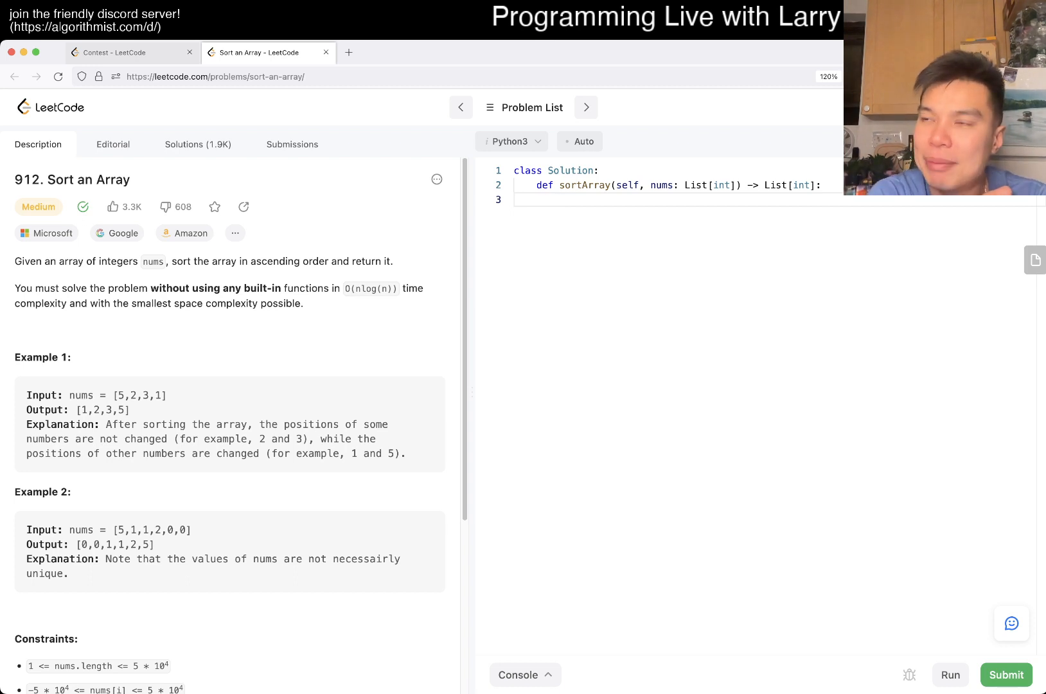
Step: Write '# Introsort -> Introspective Sort' under sortArray and add blank lines below it
{"action": "type", "text": "# Intr"}
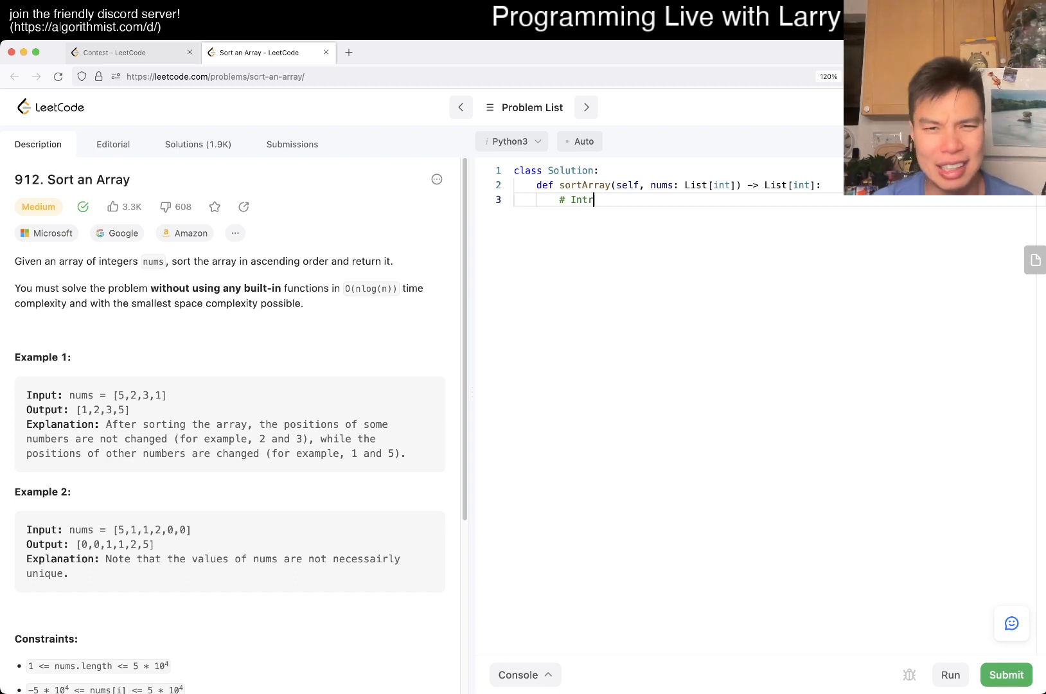
{"action": "type", "text": "osort -> It"}
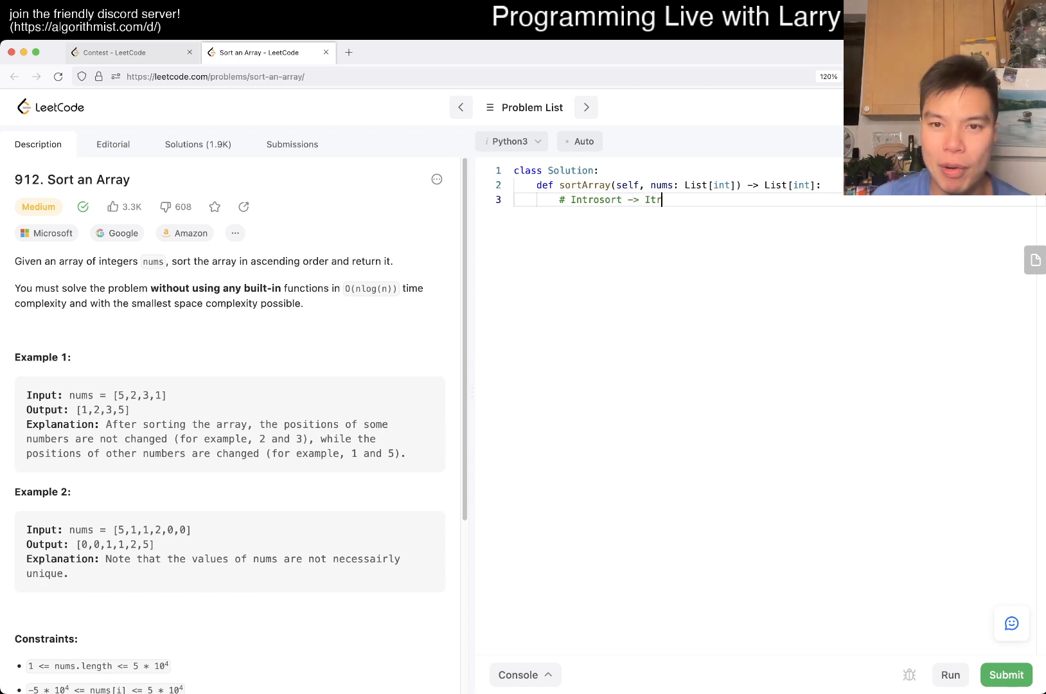
{"action": "type", "text": "rospect"}
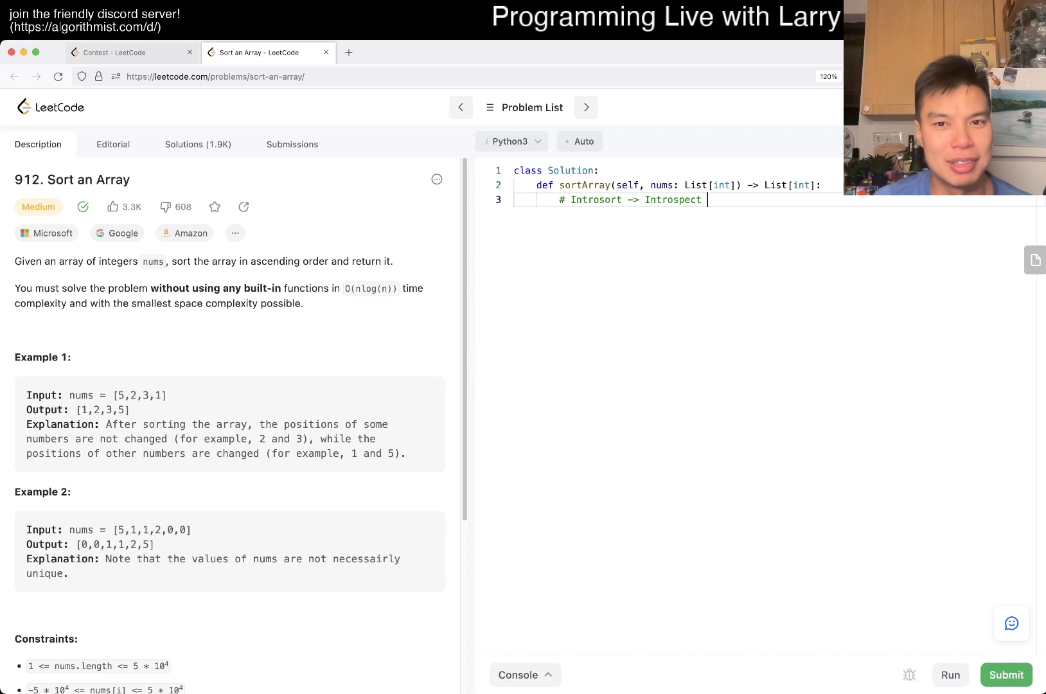
{"action": "type", "text": "ive Sort"}
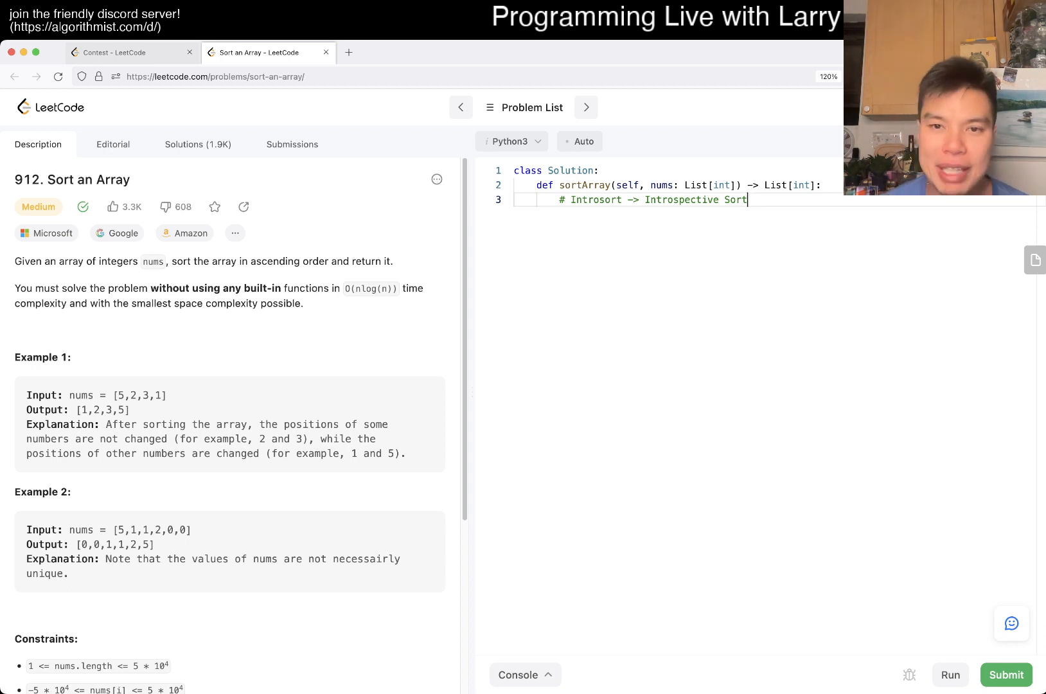
{"action": "key", "text": "Enter"}
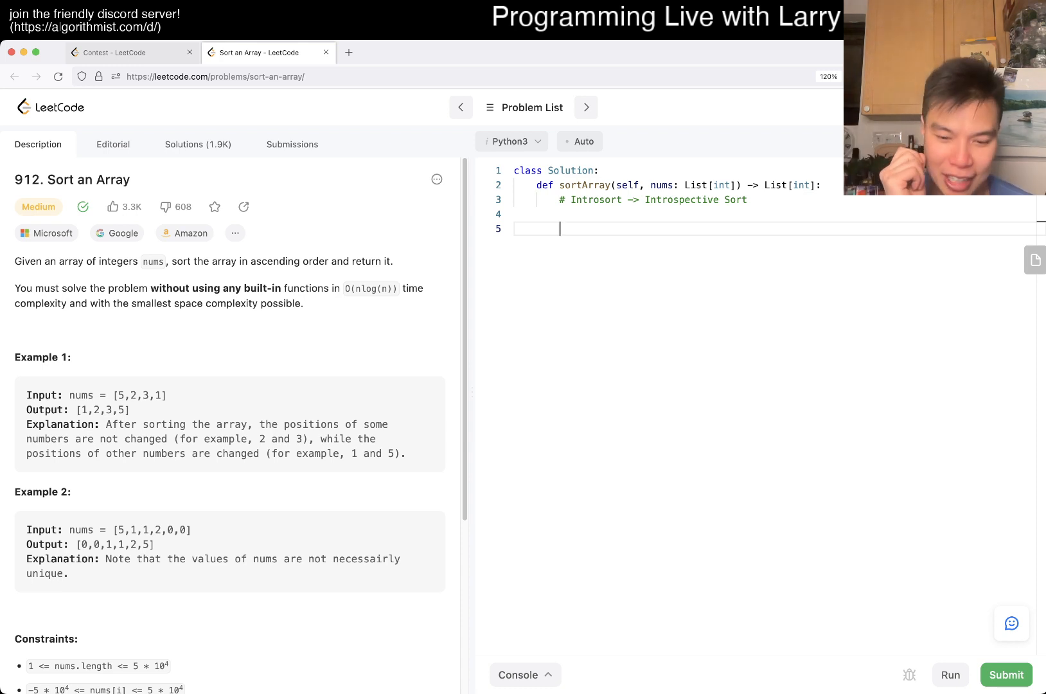
Step: Write '# Inversion Counting' below the Introsort comment and start a new line
{"action": "type", "text": "# Inver"}
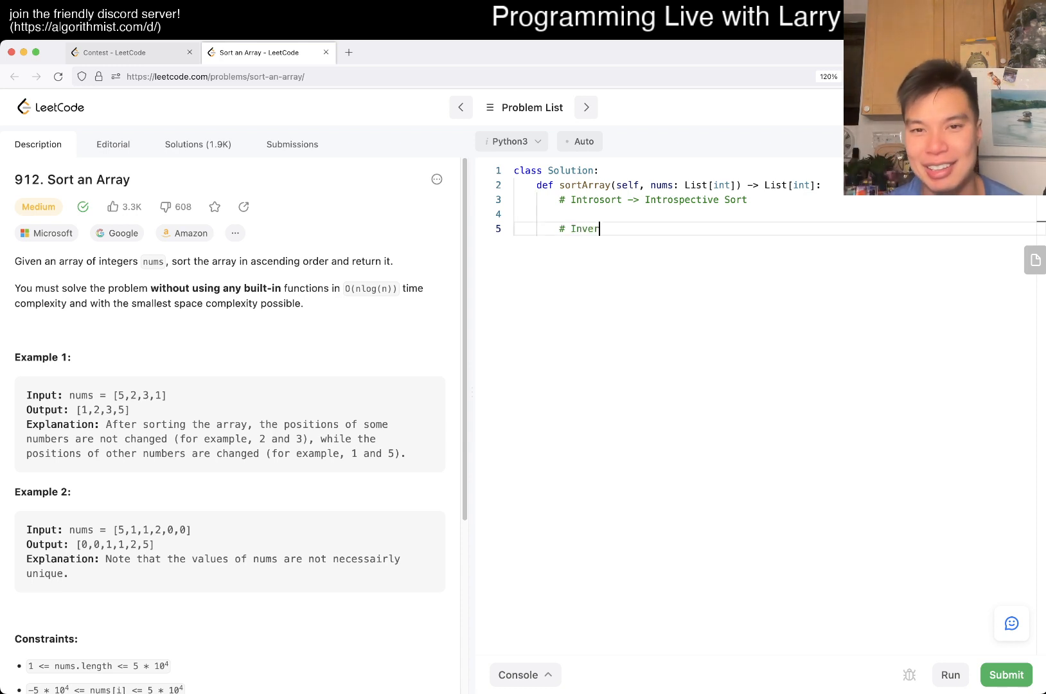
{"action": "type", "text": "sion Counting"}
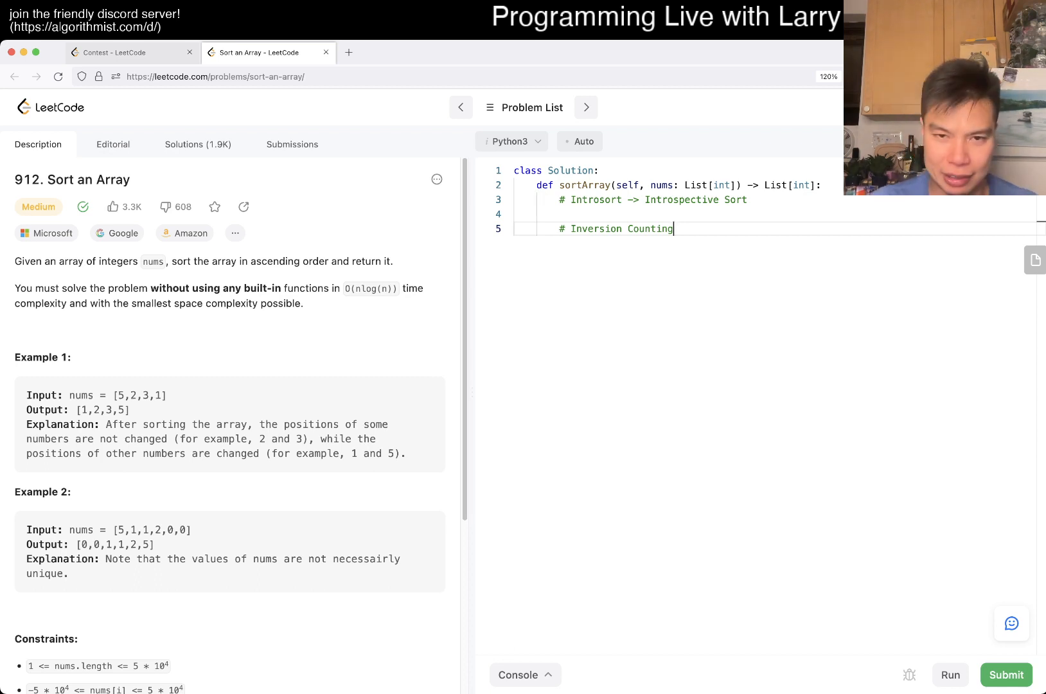
{"action": "key", "text": "Enter"}
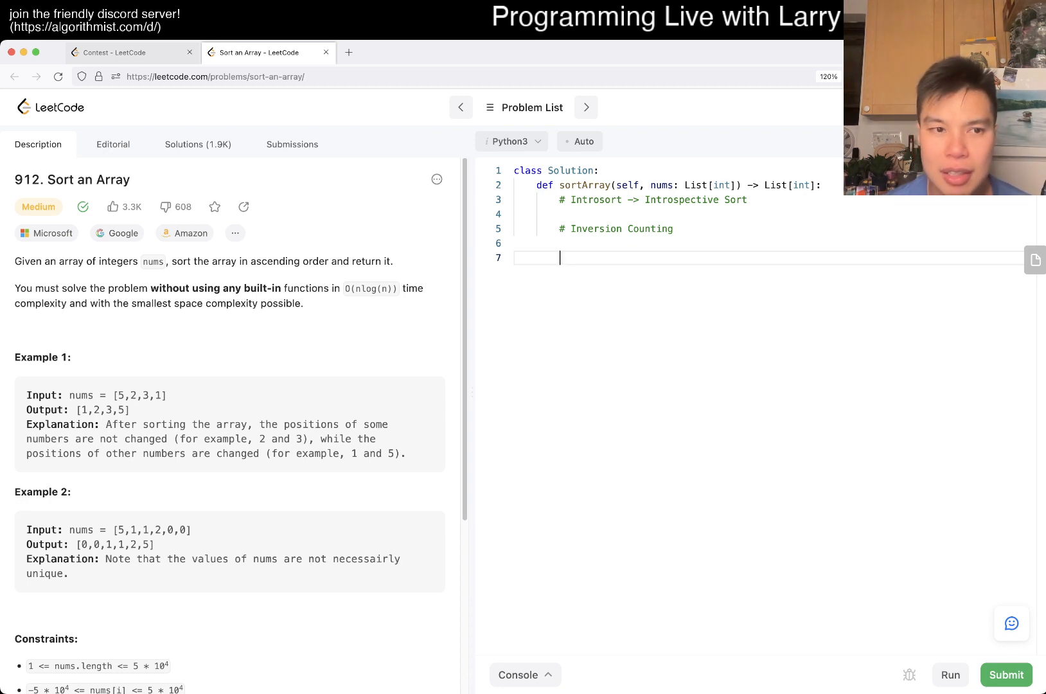
Step: Add N = len(nums), a merge(left, right) helper with bounds comment, and 'if left == right: return []'
{"action": "type", "text": "N = len(nums)"}
{"action": "type", "text": "def merge("}
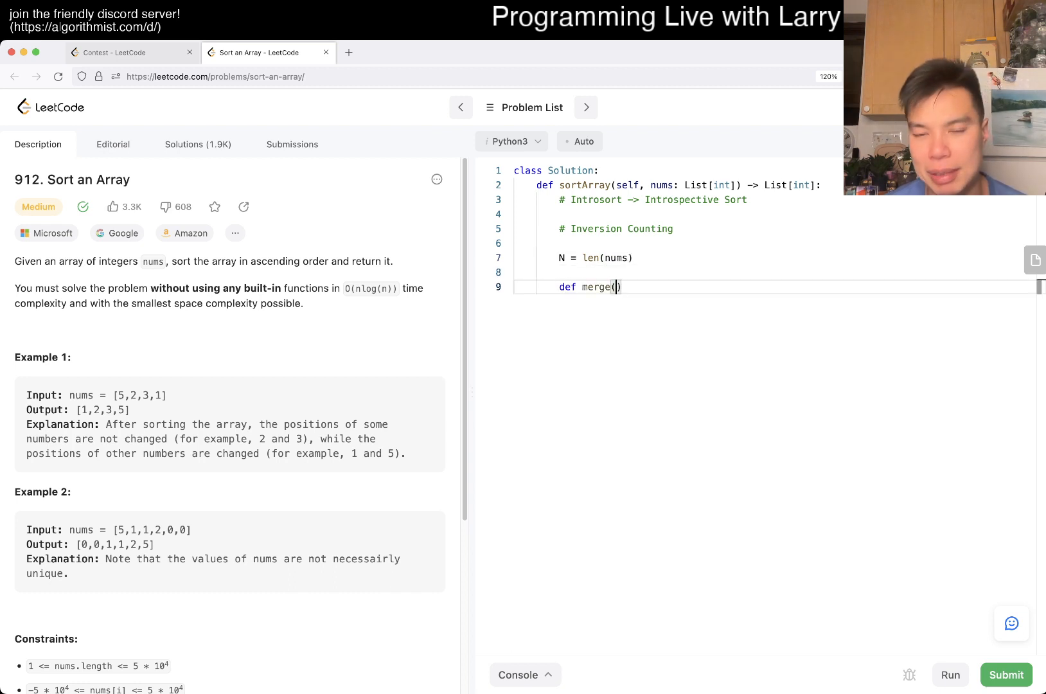
{"action": "type", "text": "left, right"}
{"action": "type", "text": "#"}
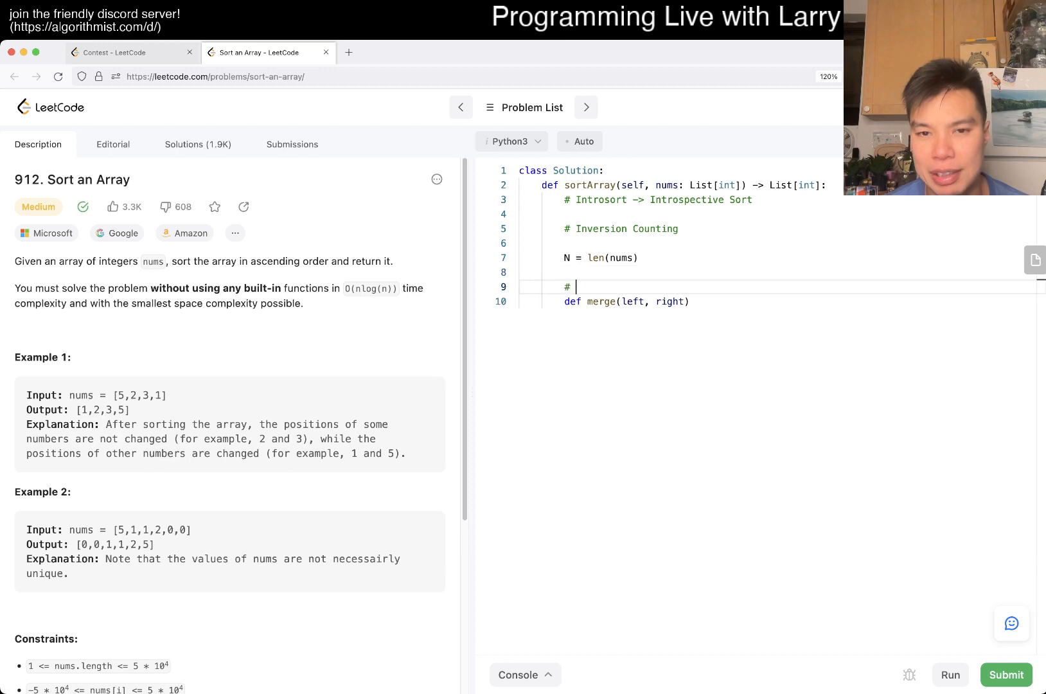
{"action": "type", "text": "inclusive bounds"}
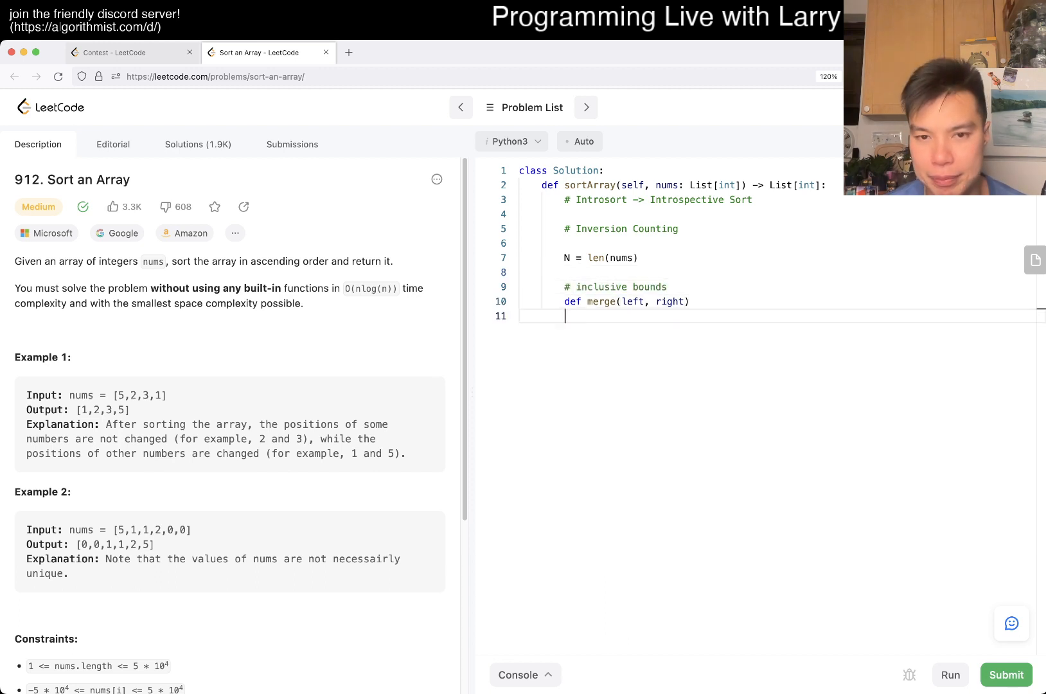
{"action": "type", "text": ":"}
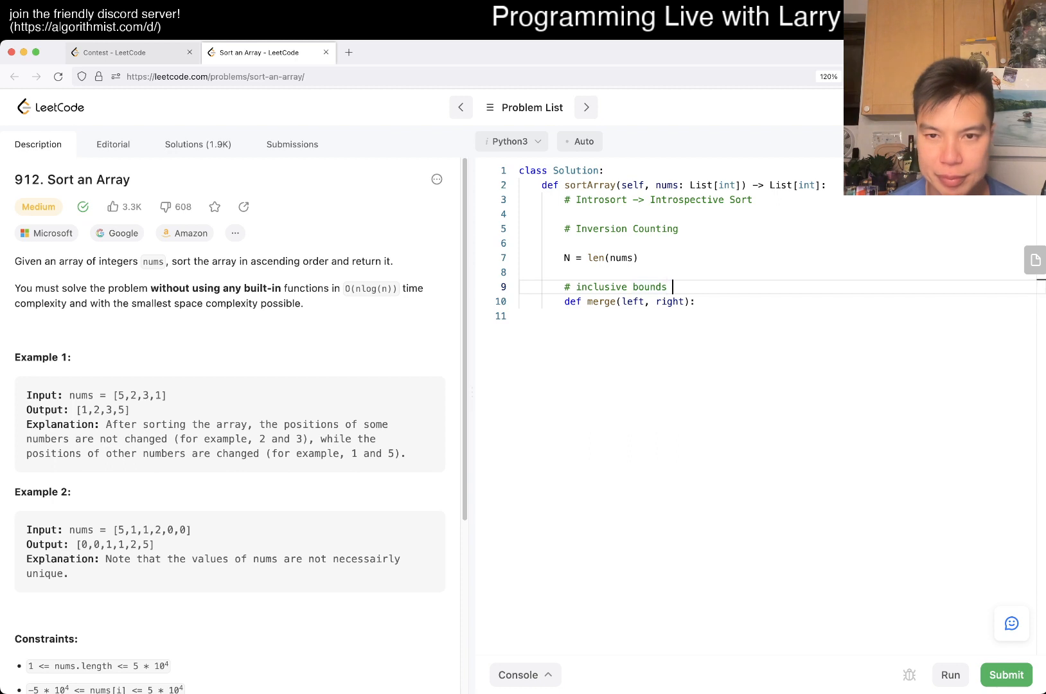
{"action": "type", "text": "-> return an"}
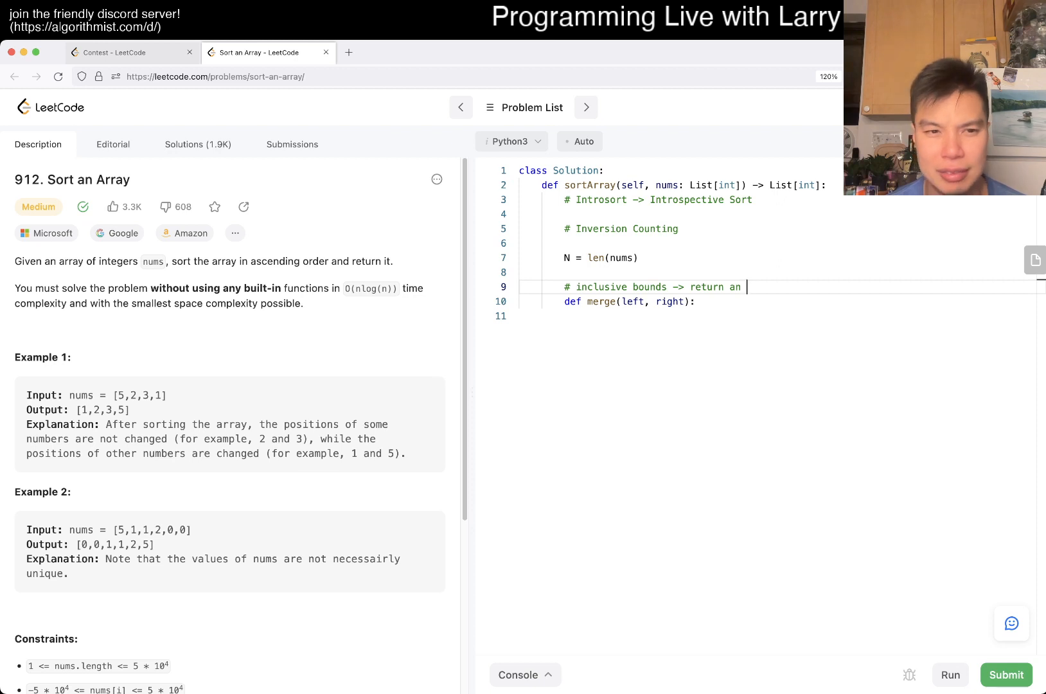
{"action": "type", "text": "array"}
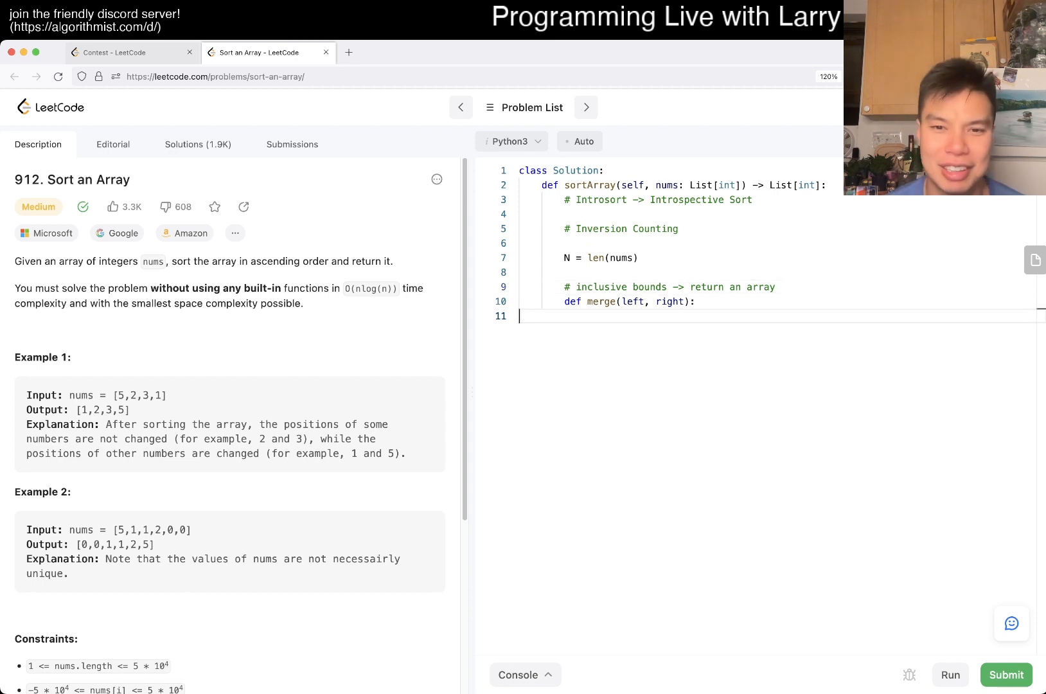
{"action": "type", "text": "if left == right:"}
{"action": "type", "text": "return"}
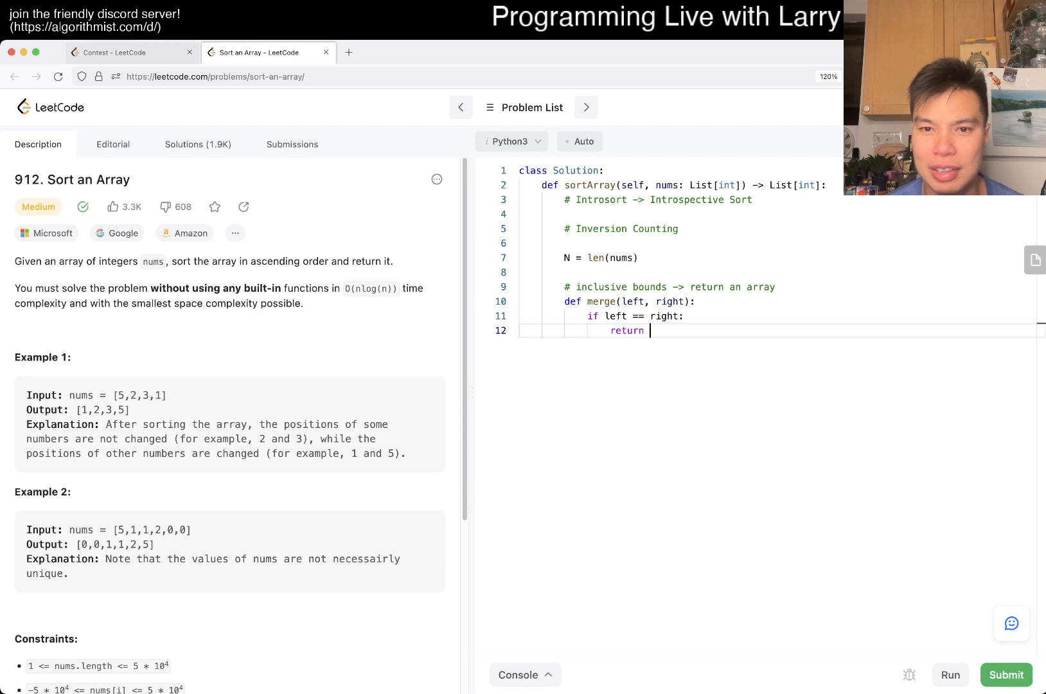
{"action": "type", "text": "[]"}
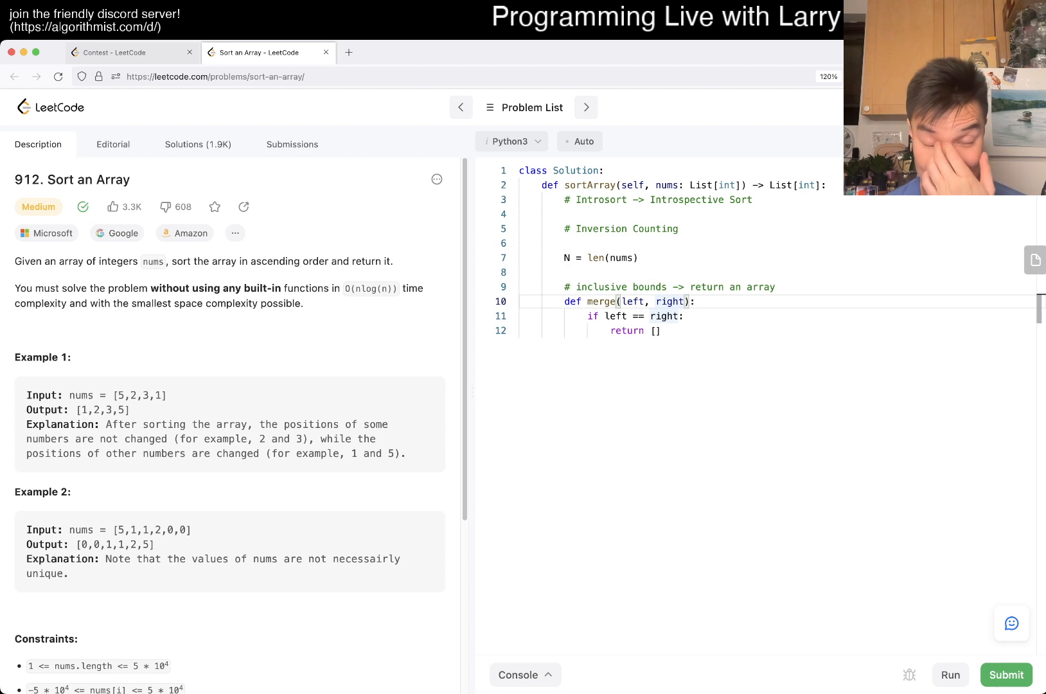
Step: Rework the helper into merge_sort(arr) with base case len(arr) <= 1 and N = len(arr)
{"action": "left_click_drag", "start_coordinate": [618, 301], "coordinate": [690, 301]}
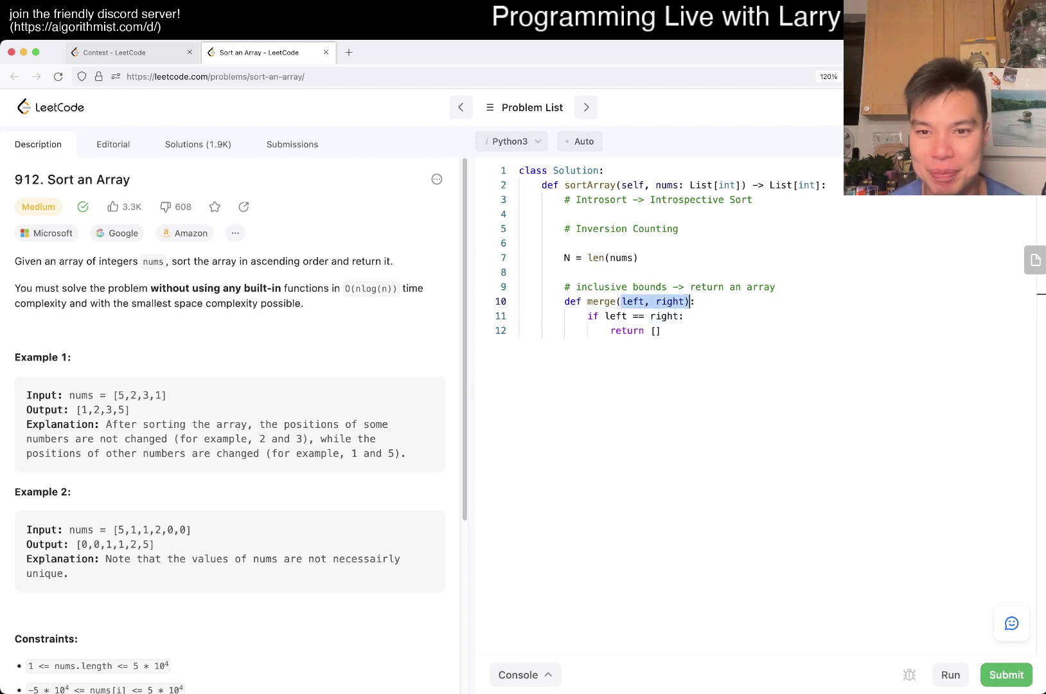
{"action": "type", "text": "arr"}
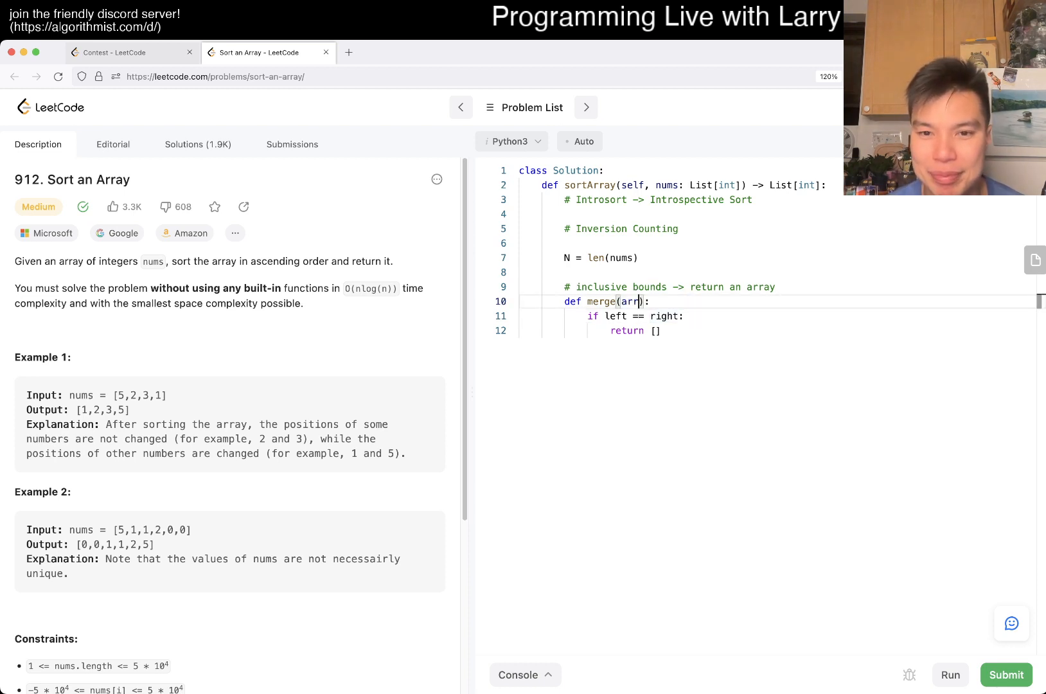
{"action": "key", "text": "Backspace"}
{"action": "type", "text": "if len("}
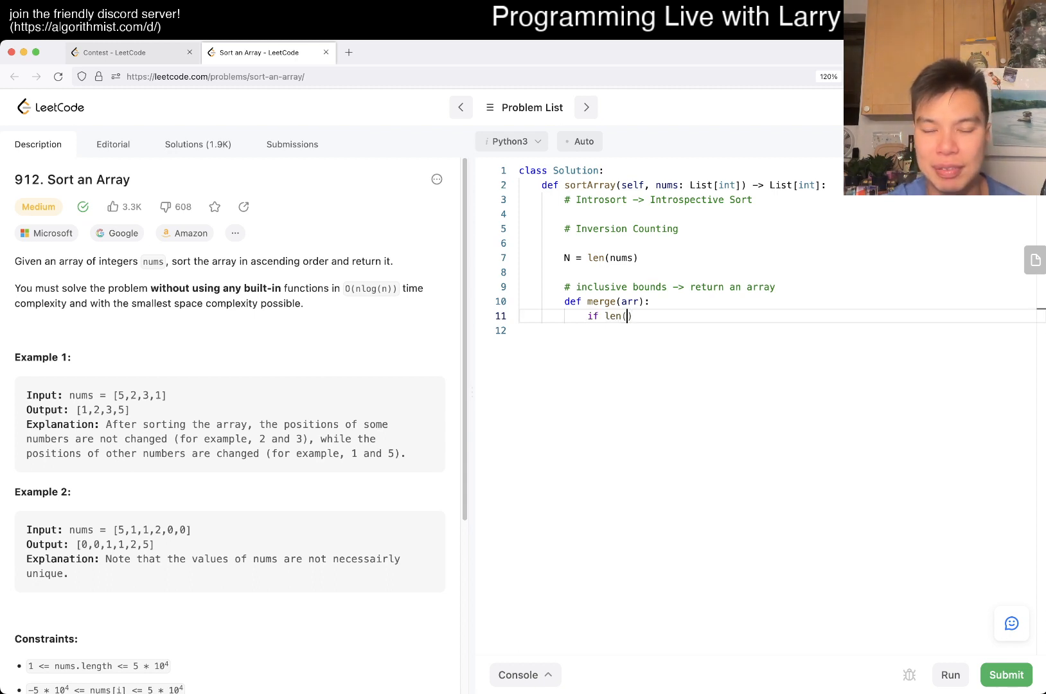
{"action": "type", "text": "arr) <= 1:"}
{"action": "type", "text": "lef"}
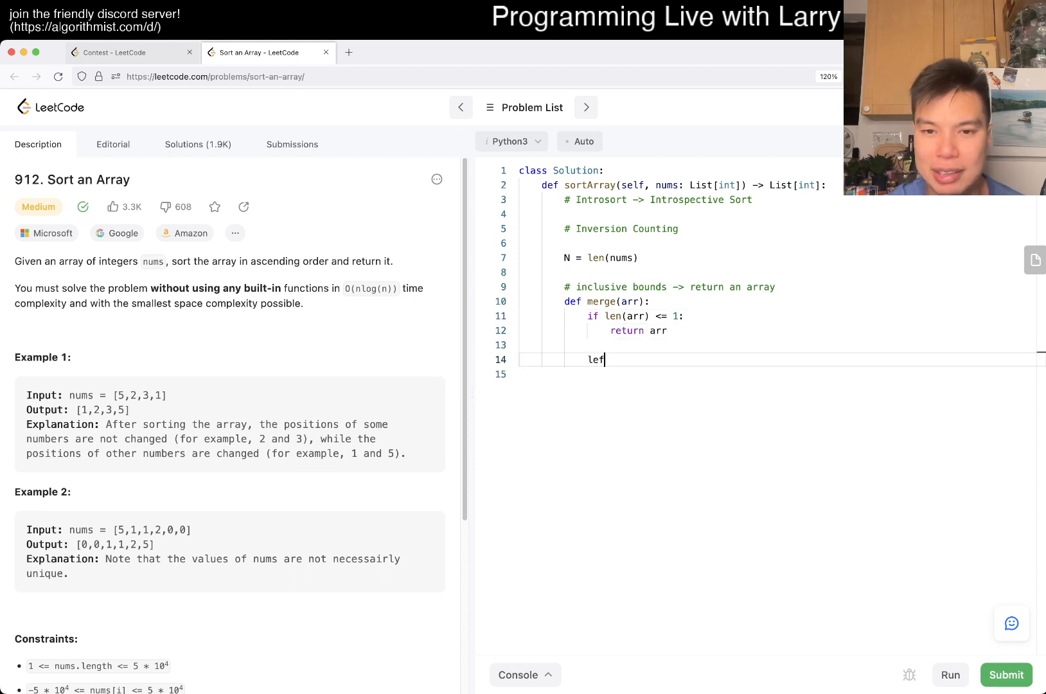
{"action": "type", "text": "N = len(arr)"}
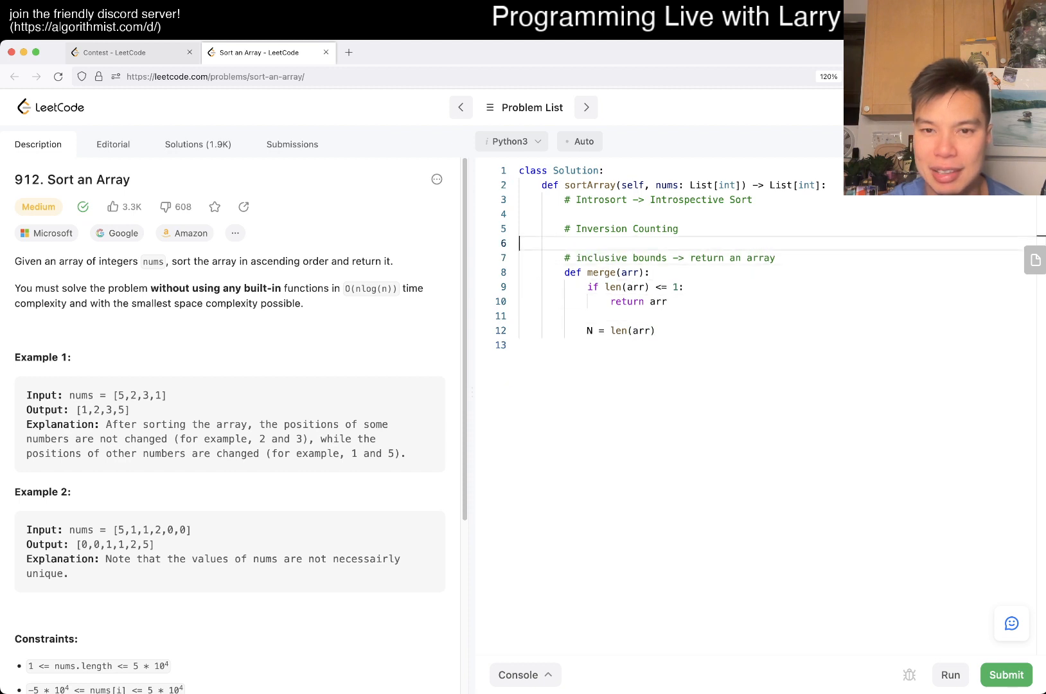
{"action": "key", "text": "Backspace"}
{"action": "type", "text": "_"}
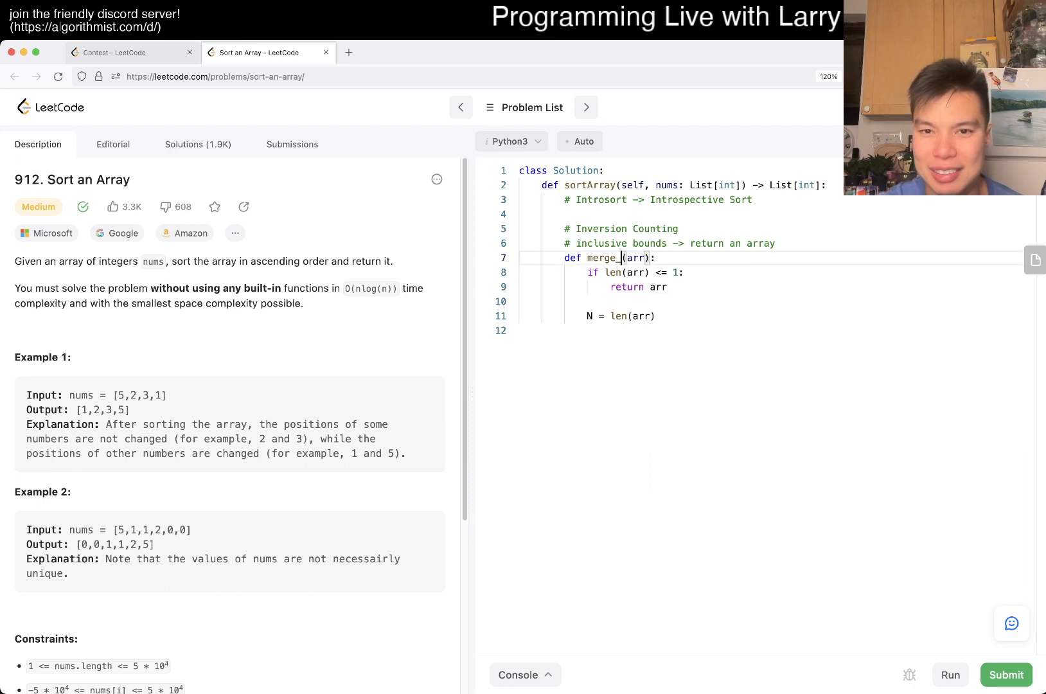
{"action": "type", "text": "sort"}
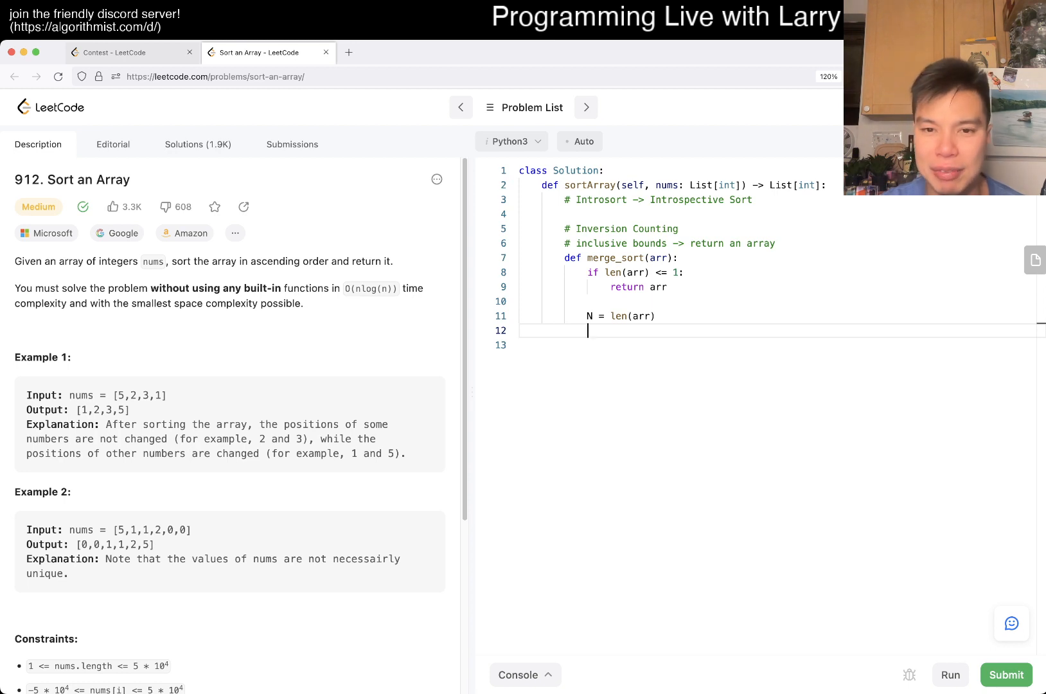
Step: Add left = merge_sort(arr[:N//2]) and right = merge_sort(arr[N//2:]) below N = len(arr)
{"action": "type", "text": "left = merge_sort("}
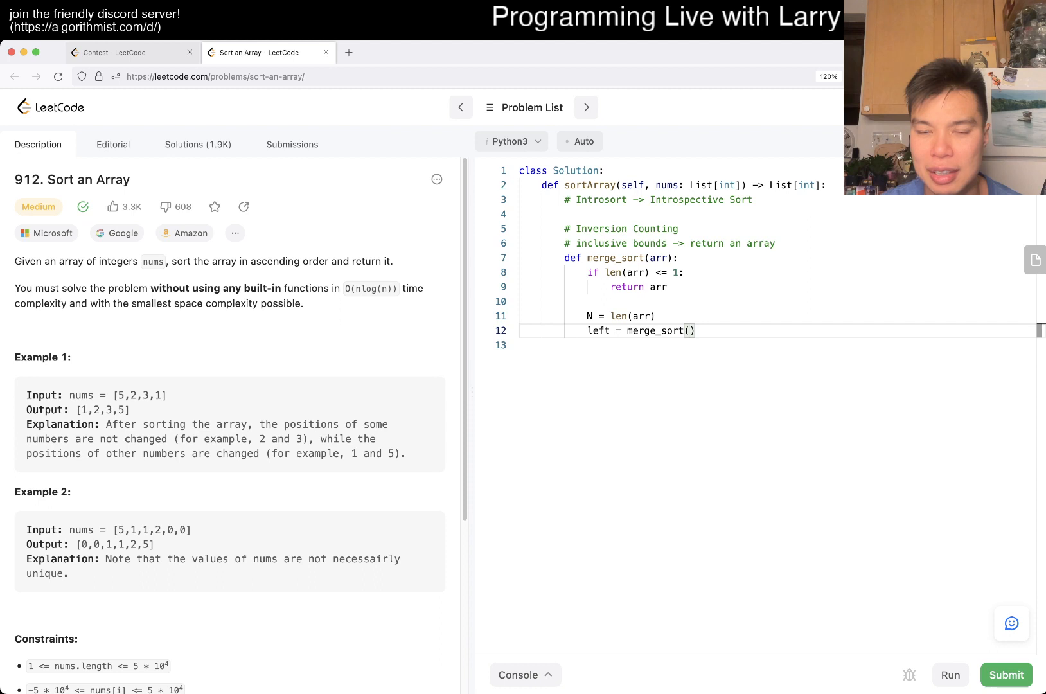
{"action": "type", "text": "arr[:"}
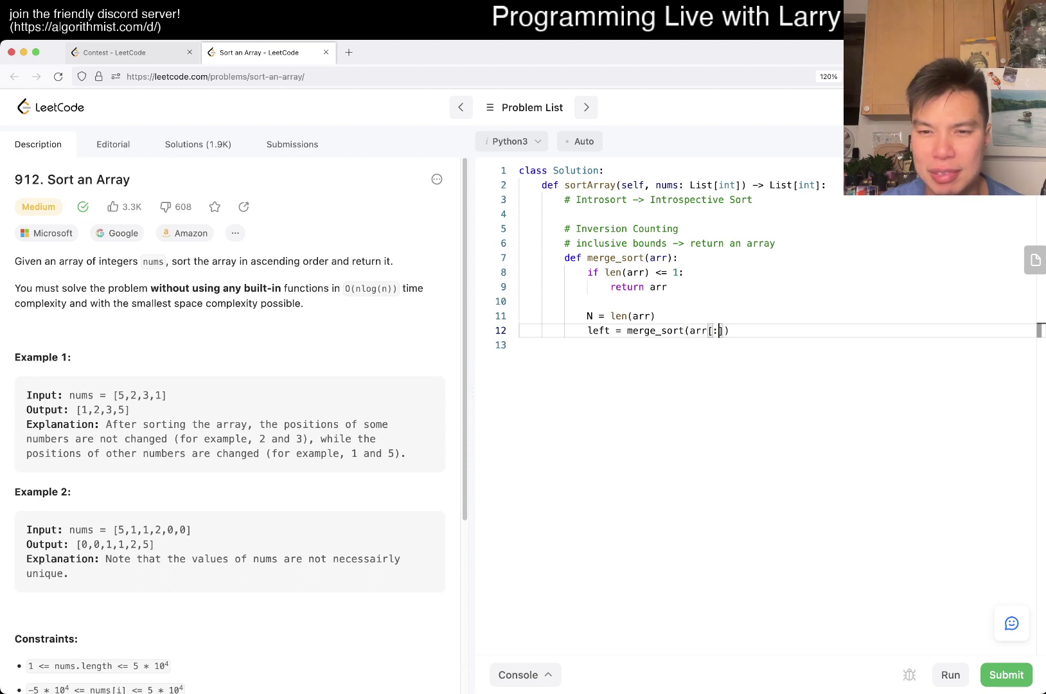
{"action": "type", "text": "N//2])"}
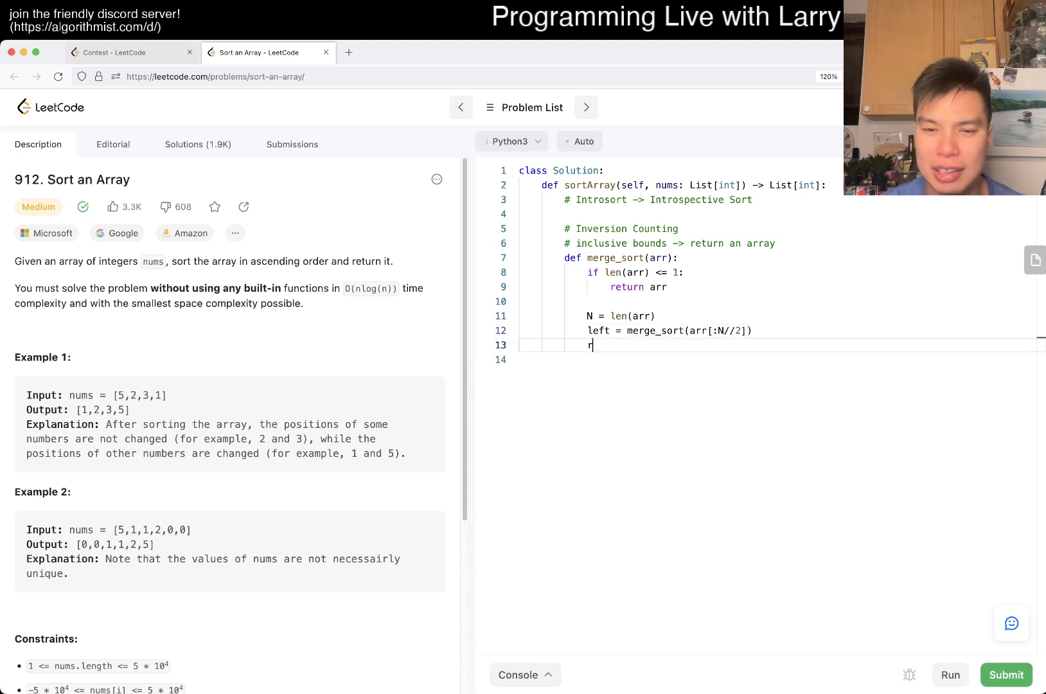
{"action": "type", "text": "ight = merge_sort"}
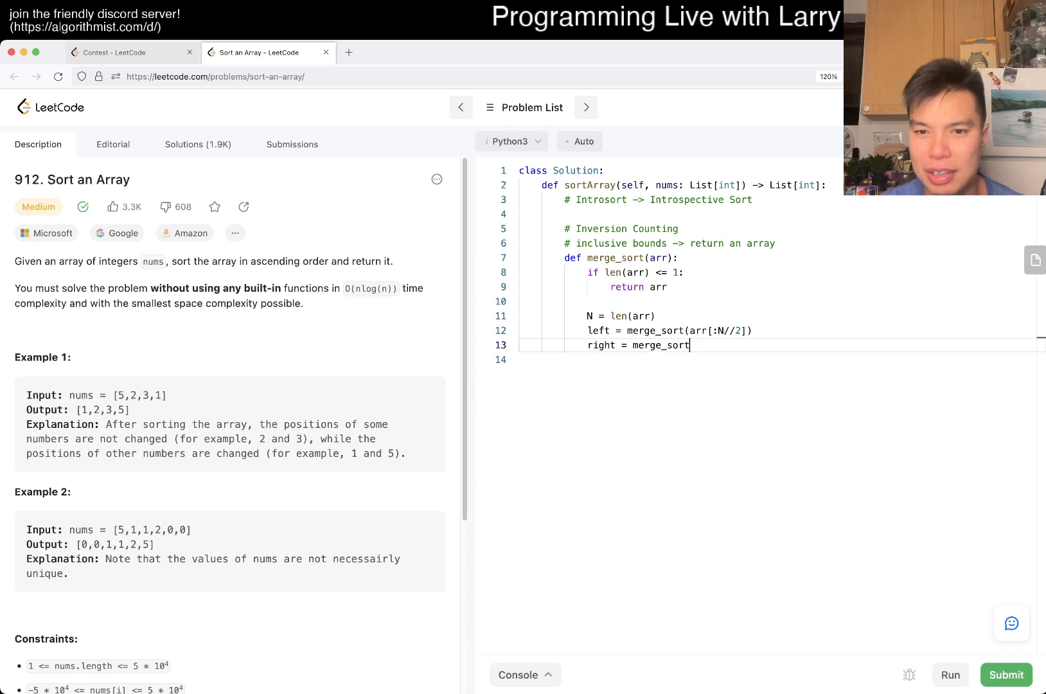
{"action": "type", "text": "(arr[N//2])"}
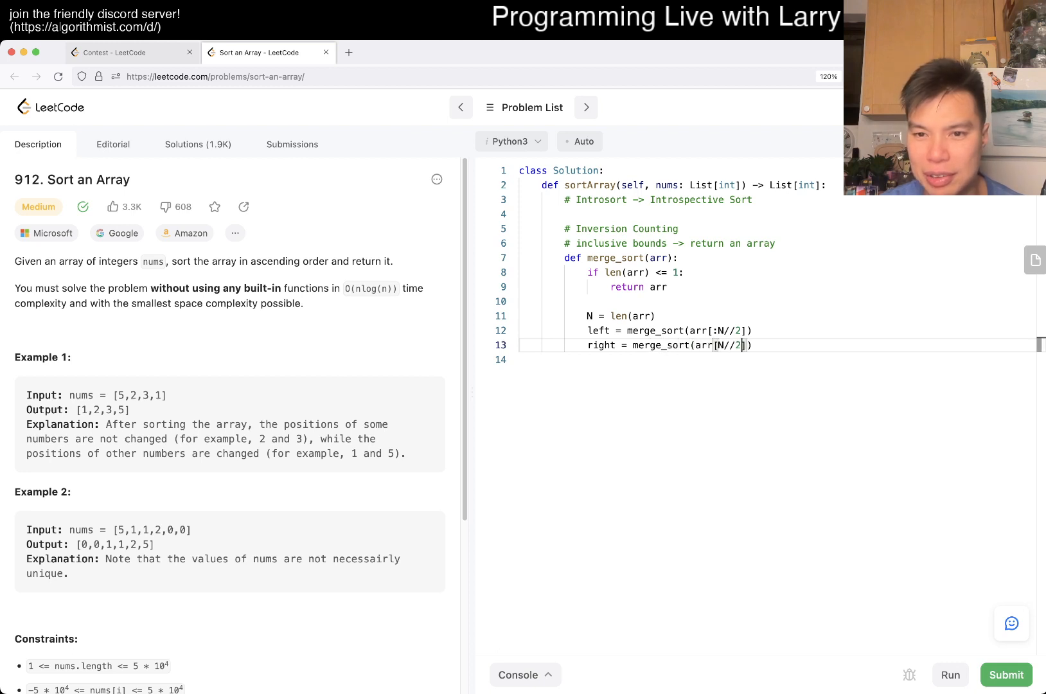
{"action": "type", "text": ":"}
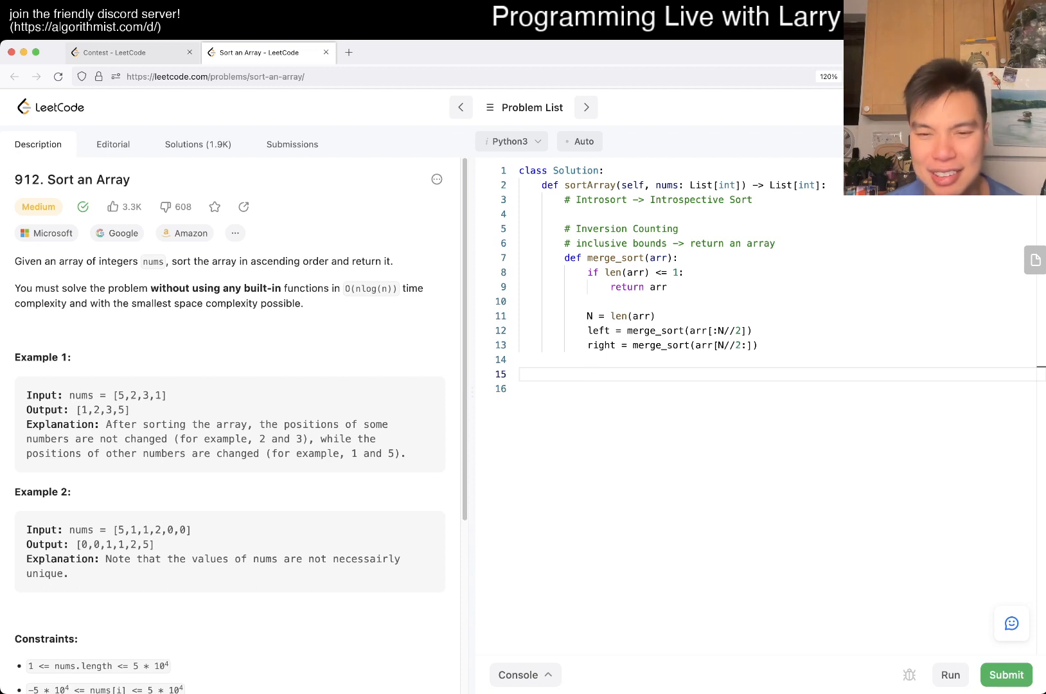
Step: Initialize i = j = 0 and start a while loop over the left and right halves
{"action": "type", "text": "i"}
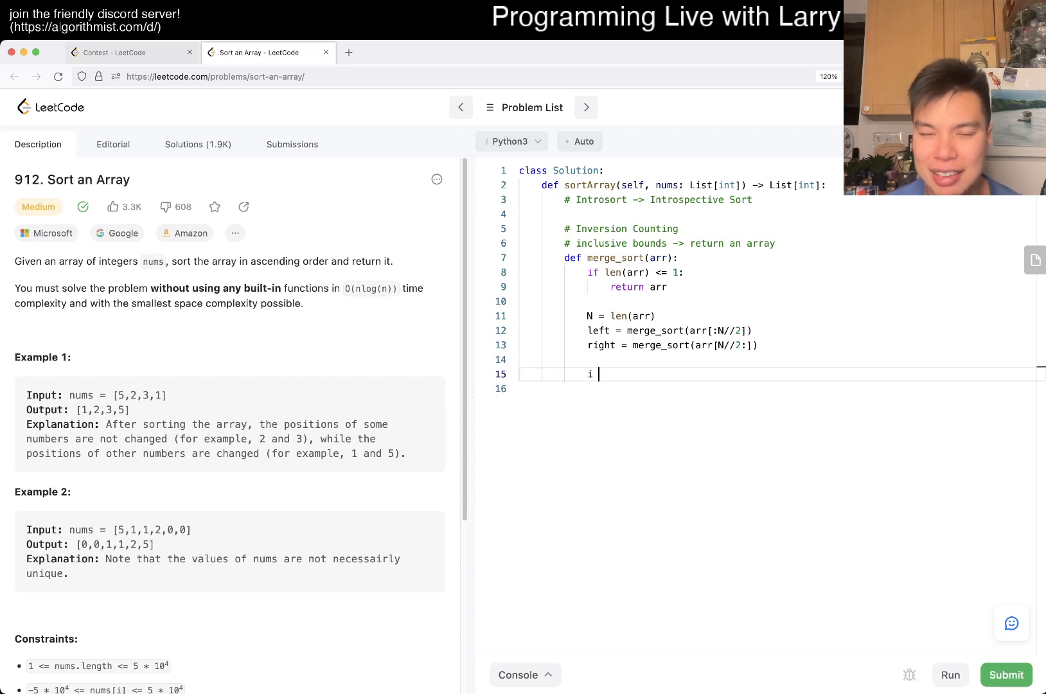
{"action": "key", "text": "Backspace"}
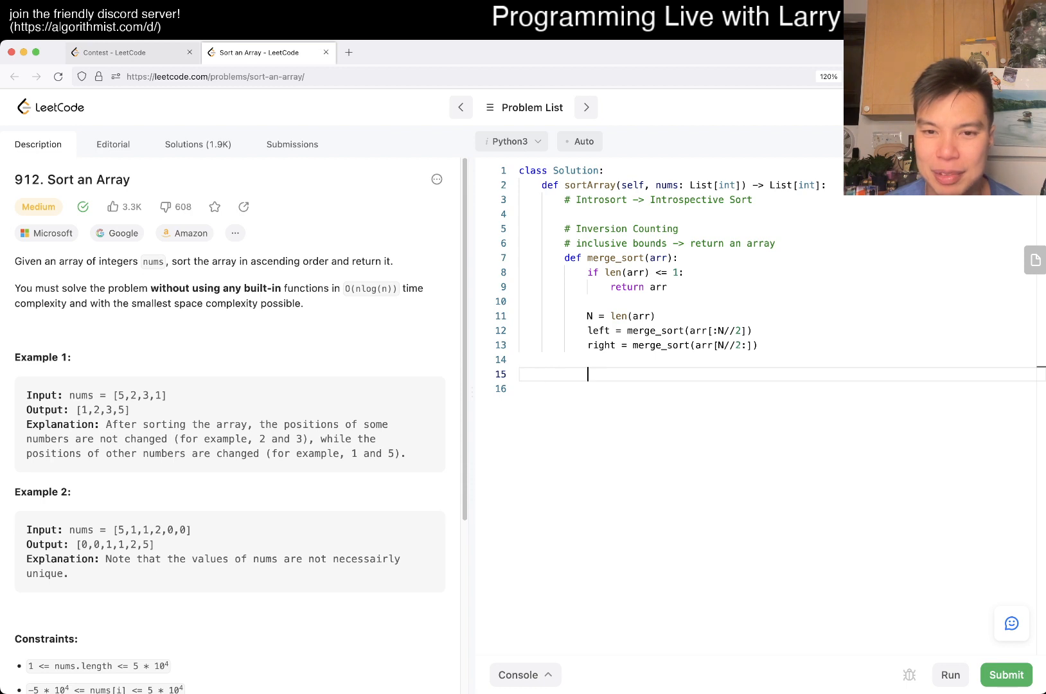
{"action": "type", "text": "i = j = 0"}
{"action": "type", "text": "while i < len(left) and j < len("}
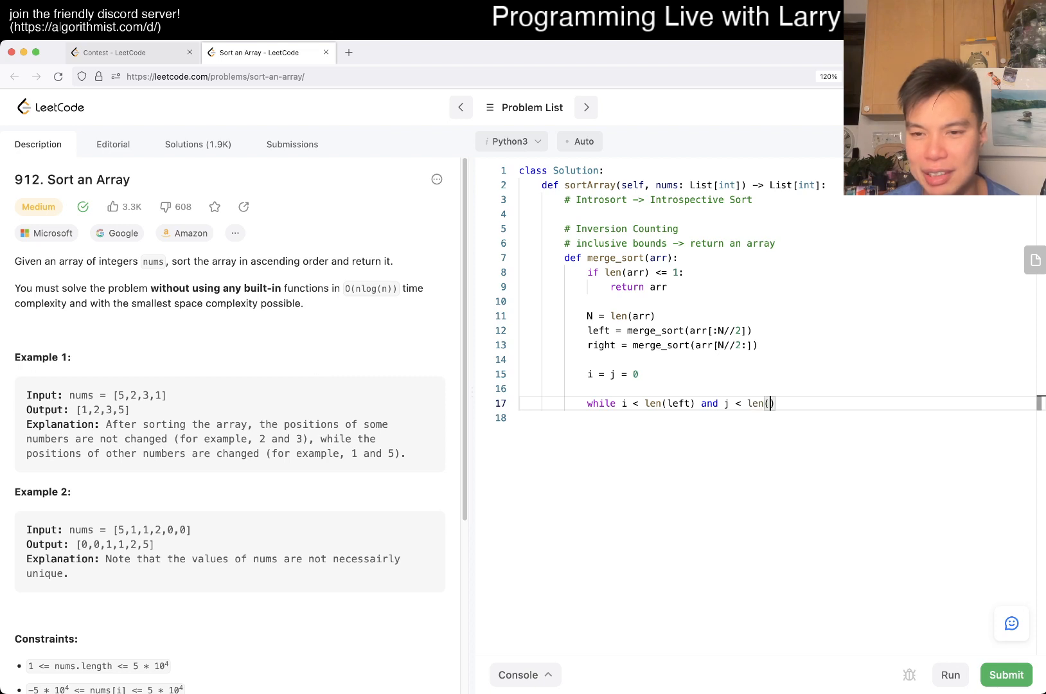
{"action": "type", "text": "right):"}
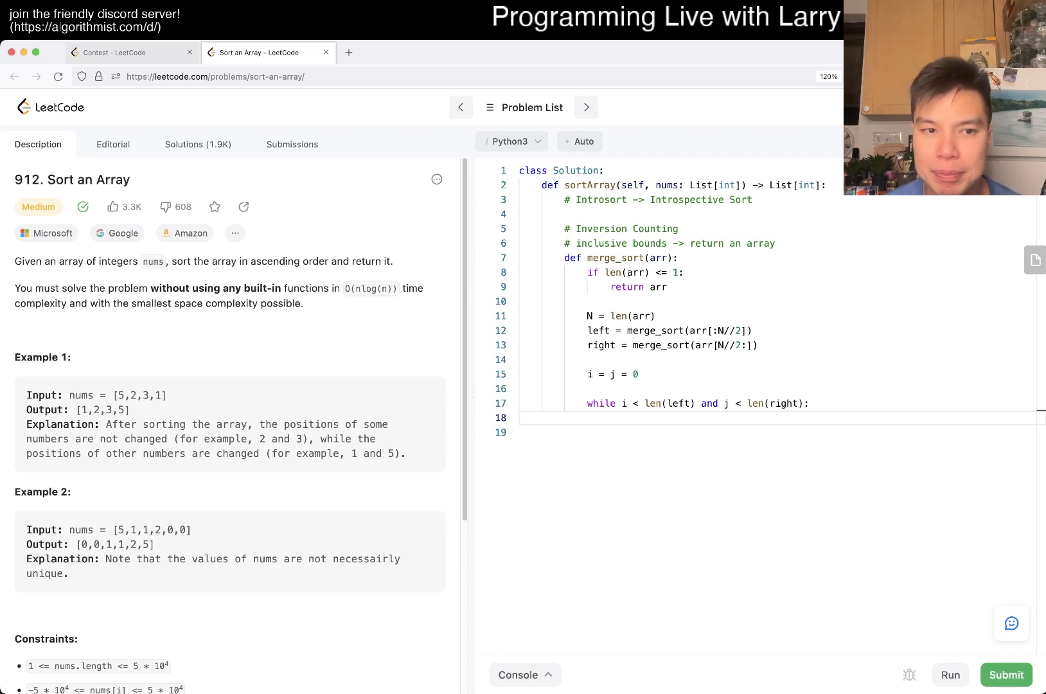
Step: Add ans = [] and if/else branches appending the smaller of left[i], right[j], deleting continue
{"action": "type", "text": "if left[i] <= r"}
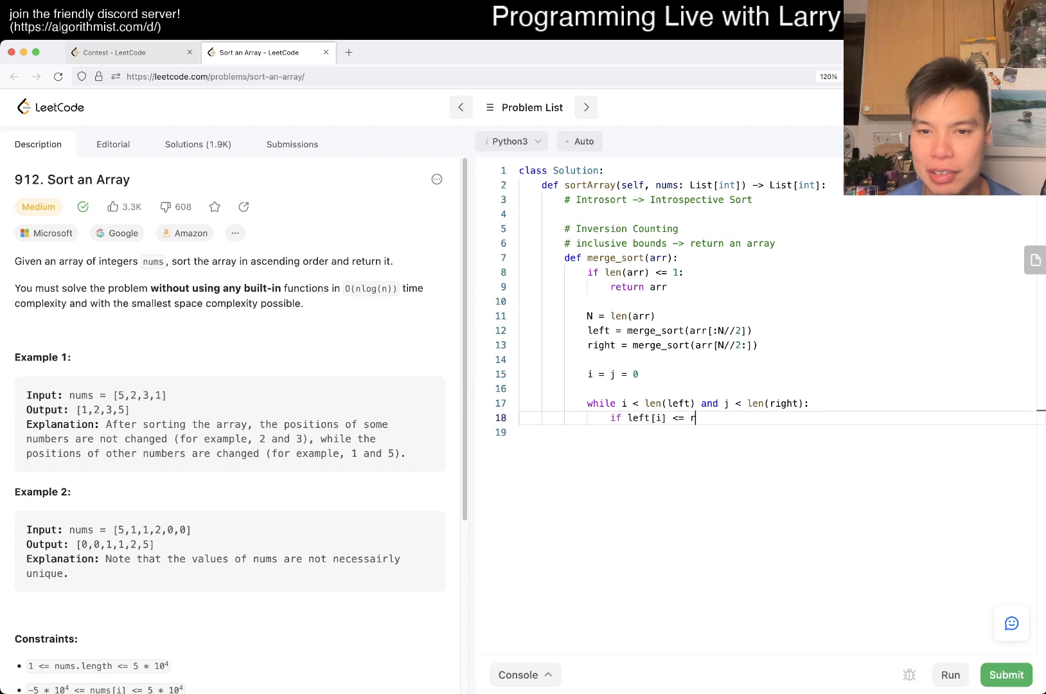
{"action": "type", "text": "ight[i]"}
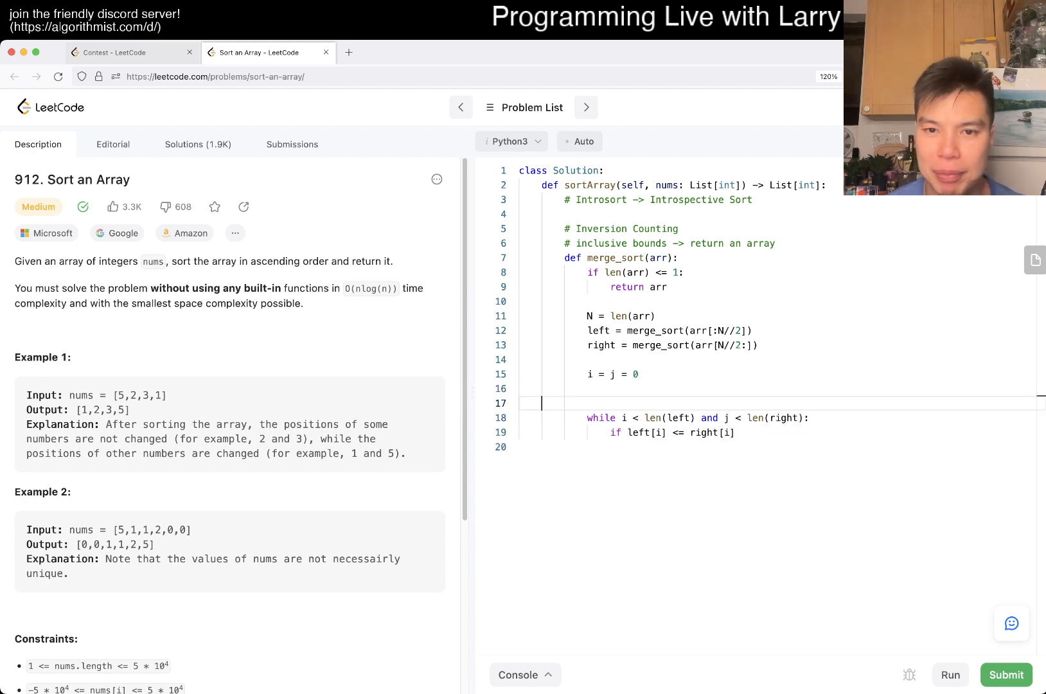
{"action": "type", "text": "ans = []"}
{"action": "left_click", "coordinate": [777, 446]}
{"action": "type", "text": "ans.a"}
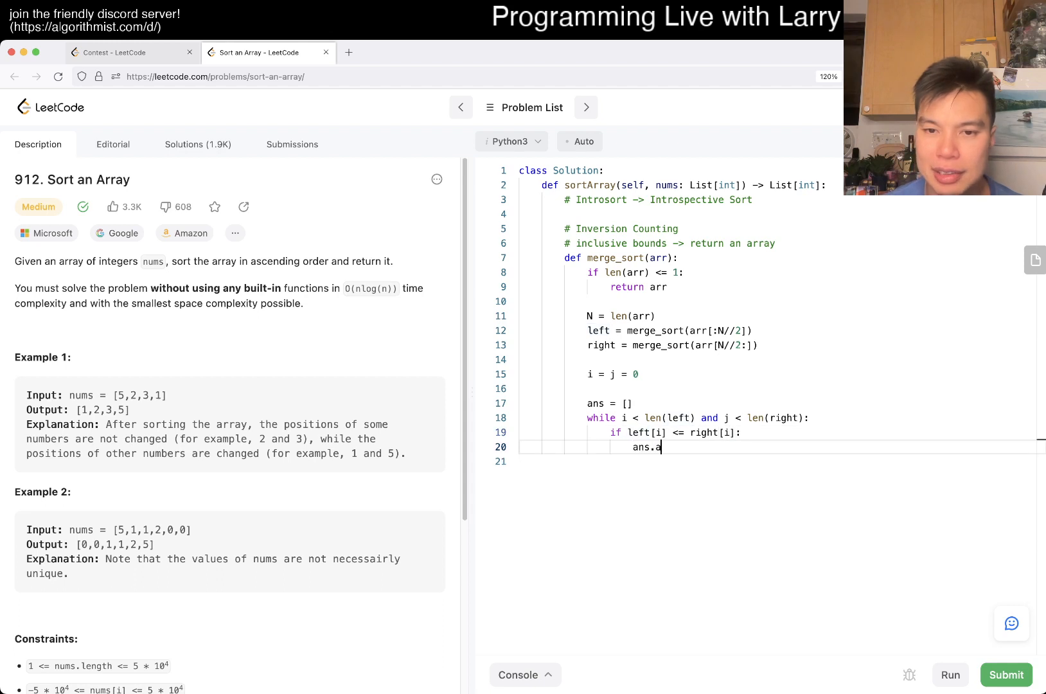
{"action": "type", "text": "ppend(left[i])"}
{"action": "type", "text": "continu"}
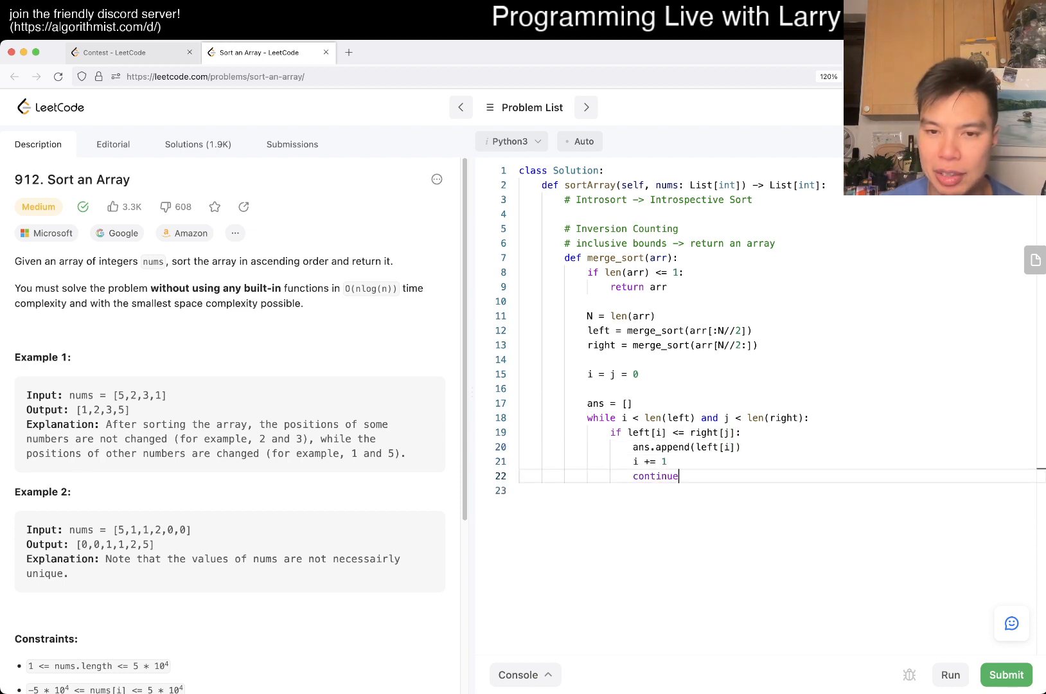
{"action": "type", "text": "else:"}
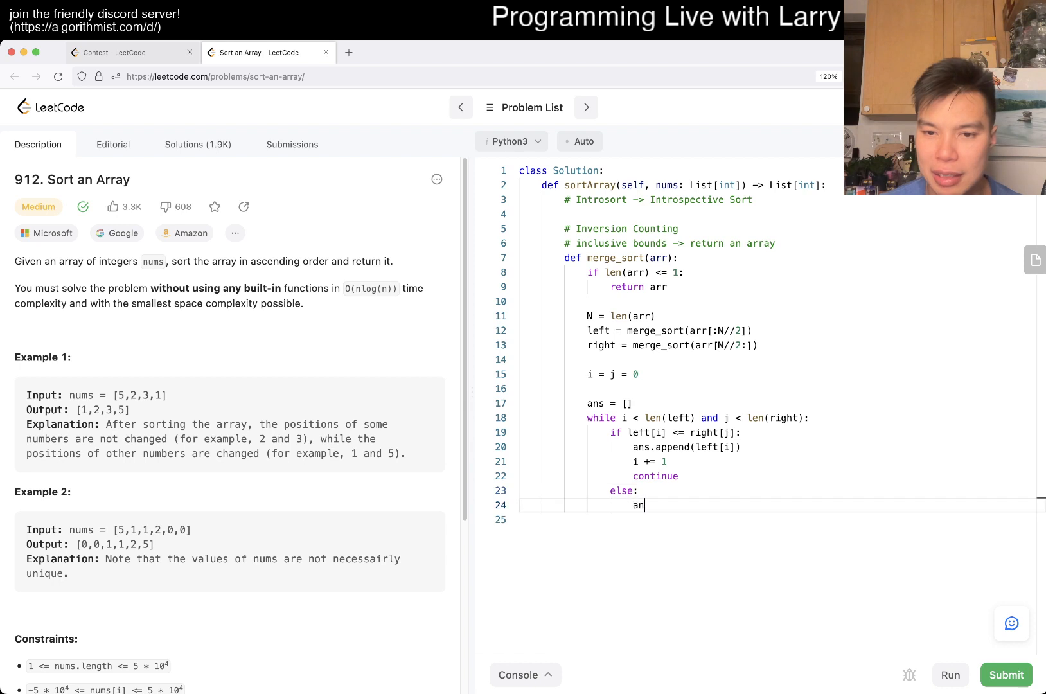
{"action": "type", "text": "s.append(r)"}
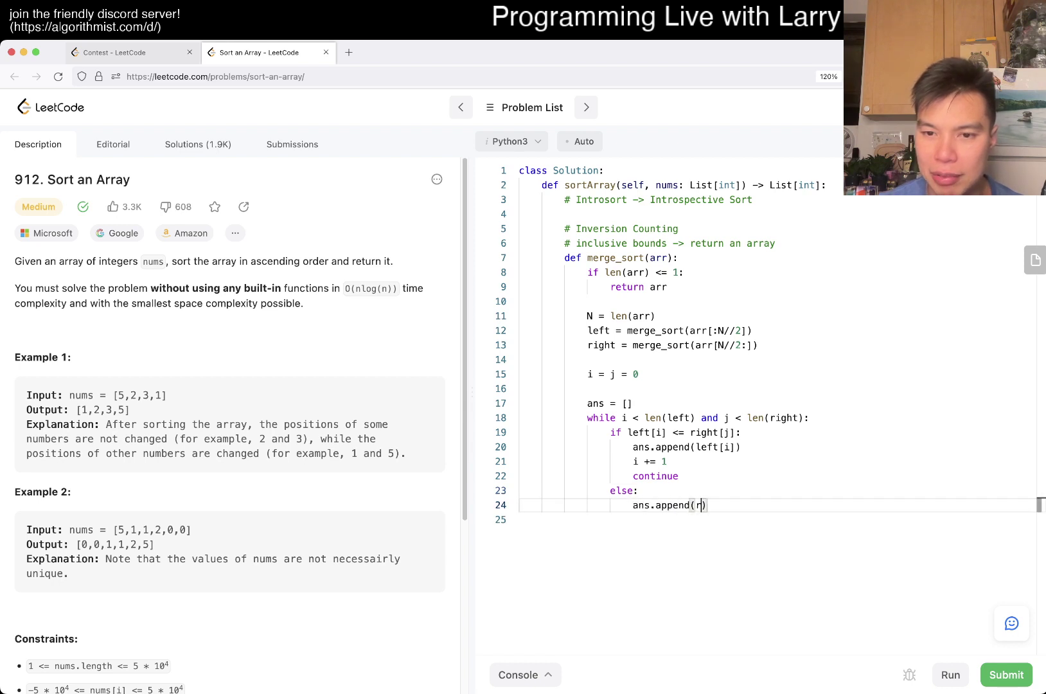
{"action": "type", "text": "ight[j])"}
{"action": "left_click", "coordinate": [778, 519]}
{"action": "type", "text": "j += 1"}
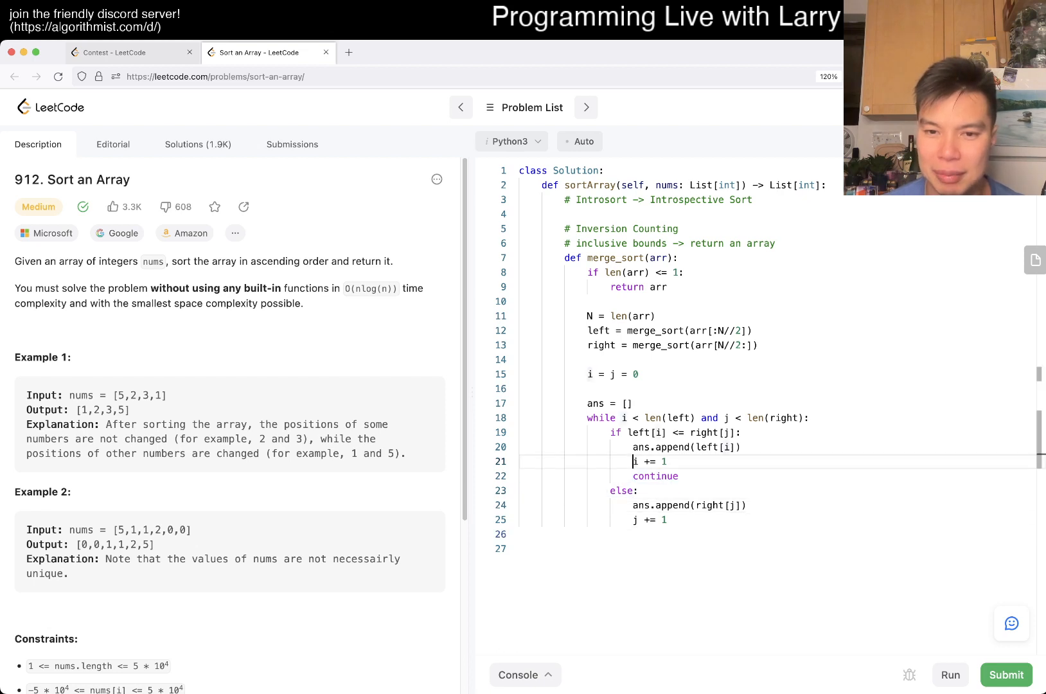
{"action": "key", "text": "Backspace"}
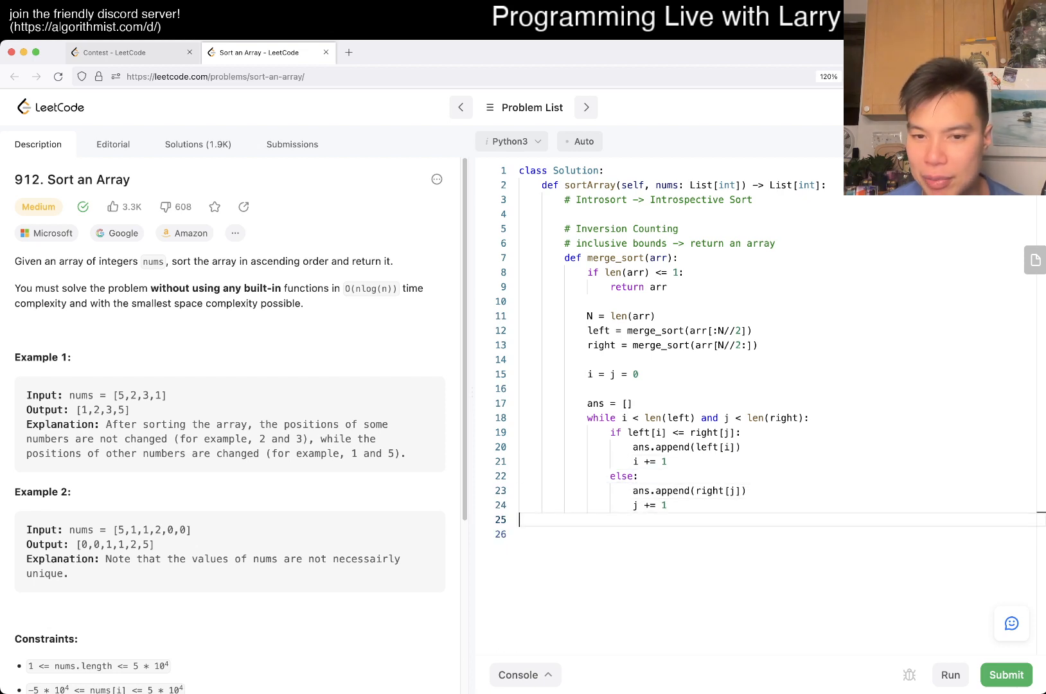
Step: Add while loops appending leftover left and right elements, and return merge_sort(nums) from sortArray
{"action": "key", "text": "Enter"}
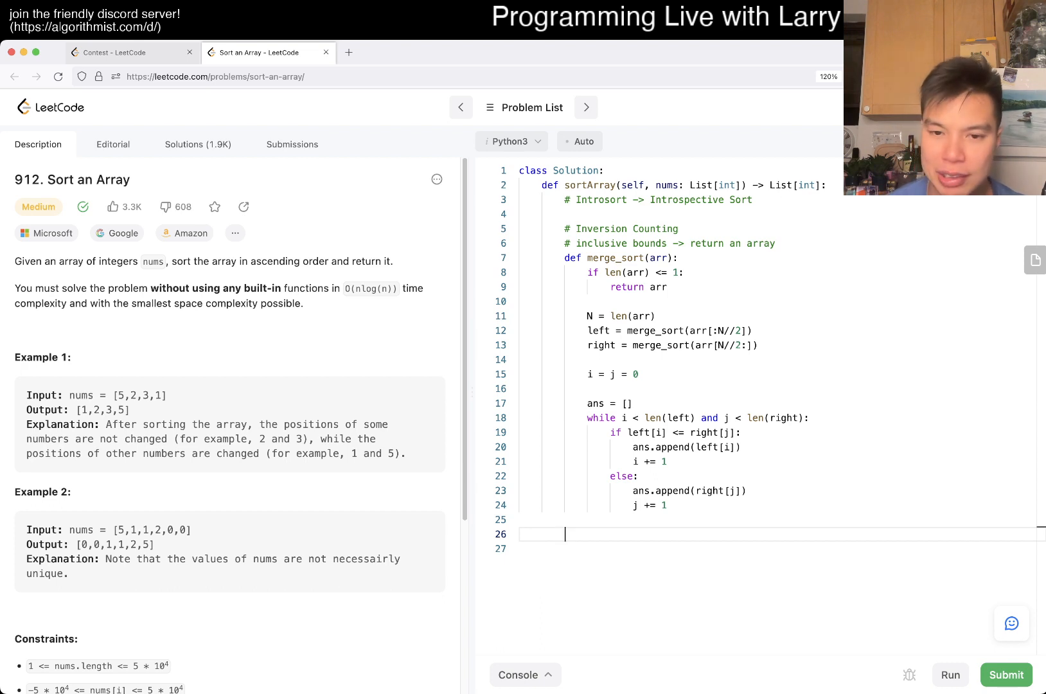
{"action": "type", "text": "while i < len("}
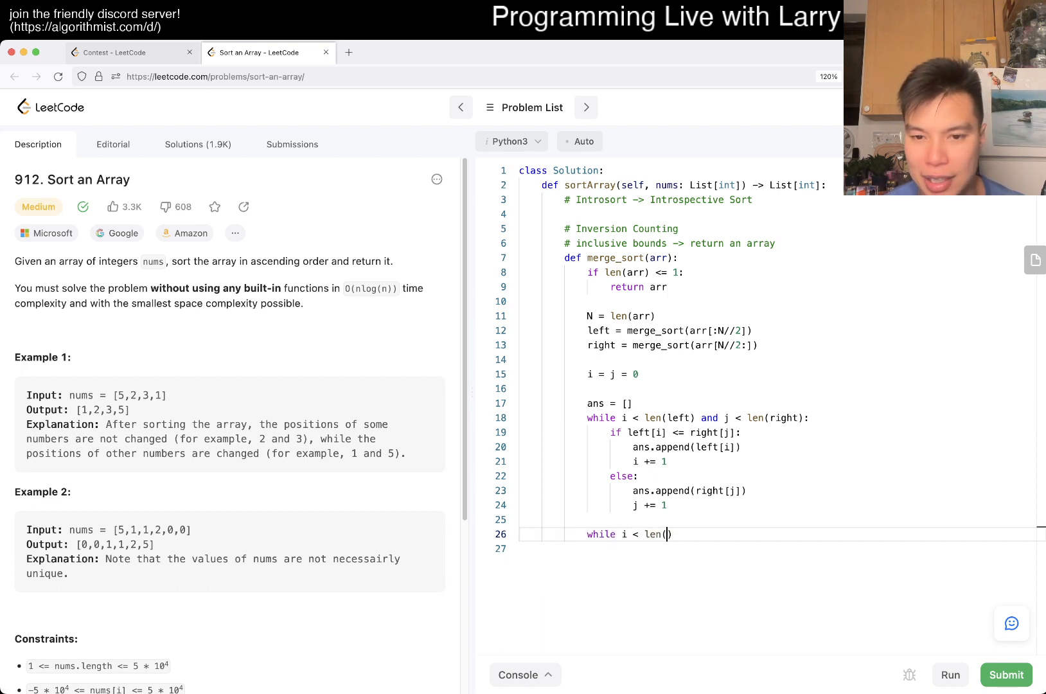
{"action": "type", "text": "left):"}
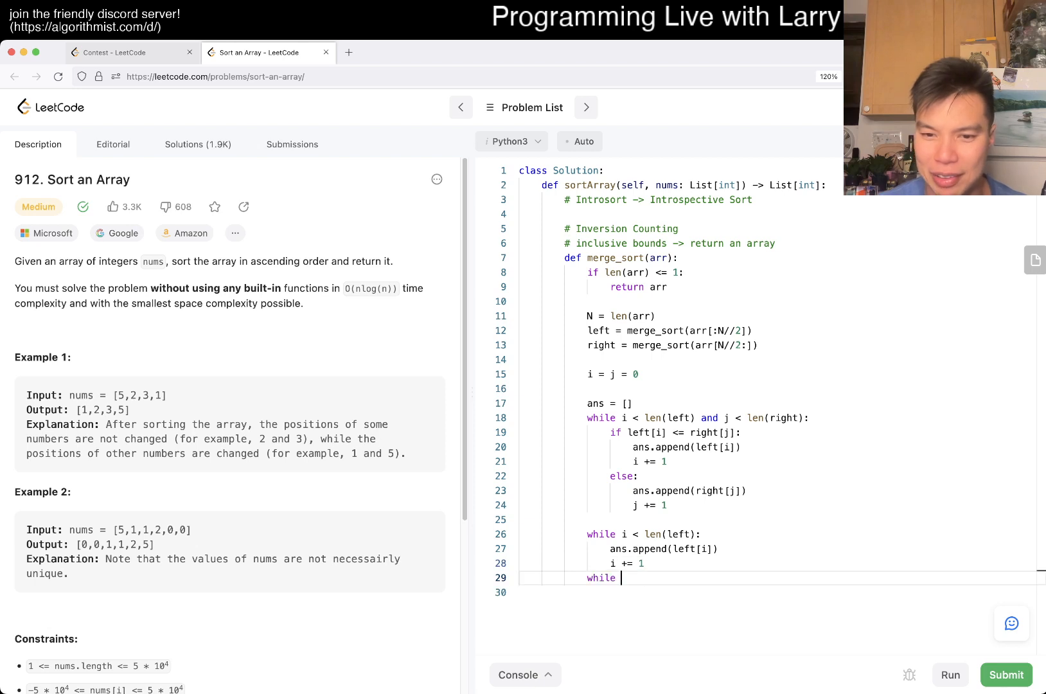
{"action": "type", "text": "j < len(right):"}
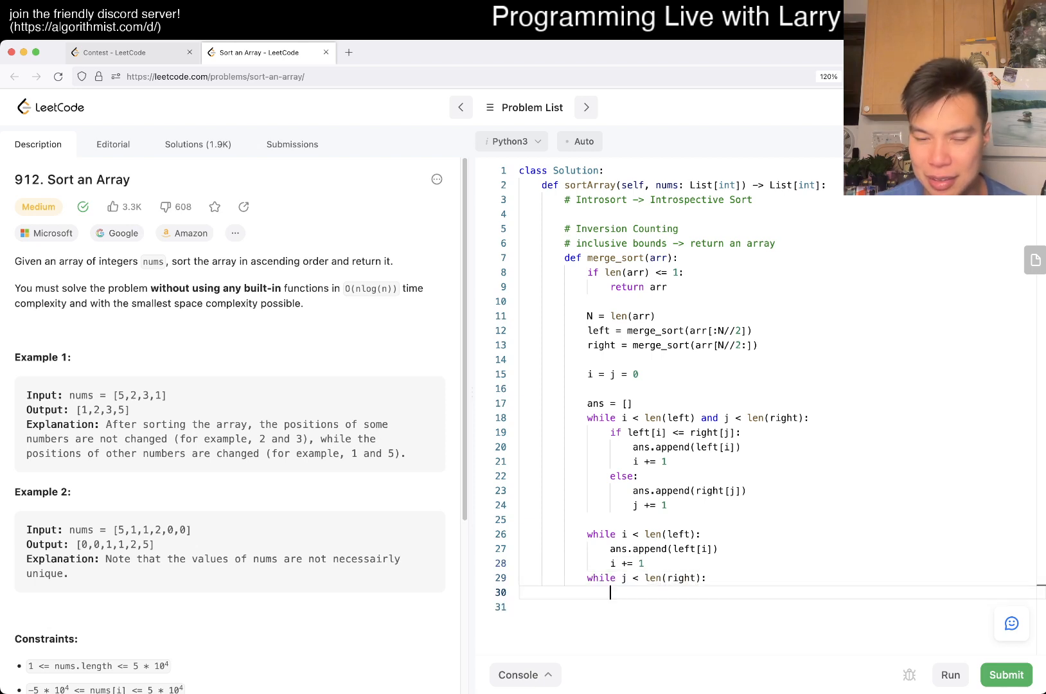
{"action": "type", "text": "ans."}
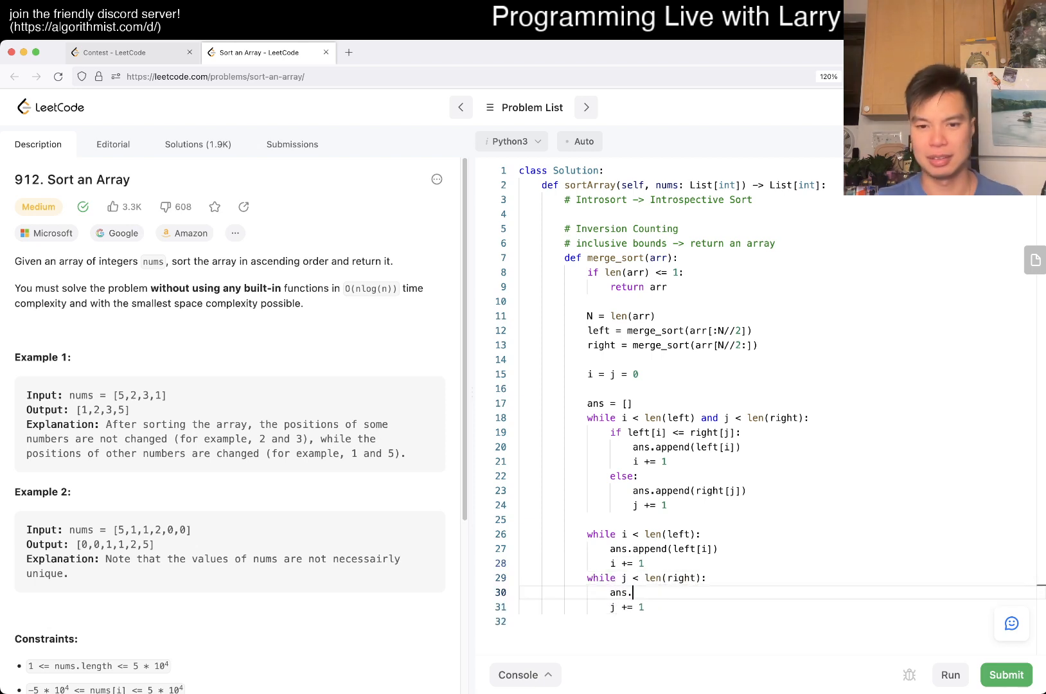
{"action": "type", "text": "append(right[j])"}
{"action": "type", "text": "return ans"}
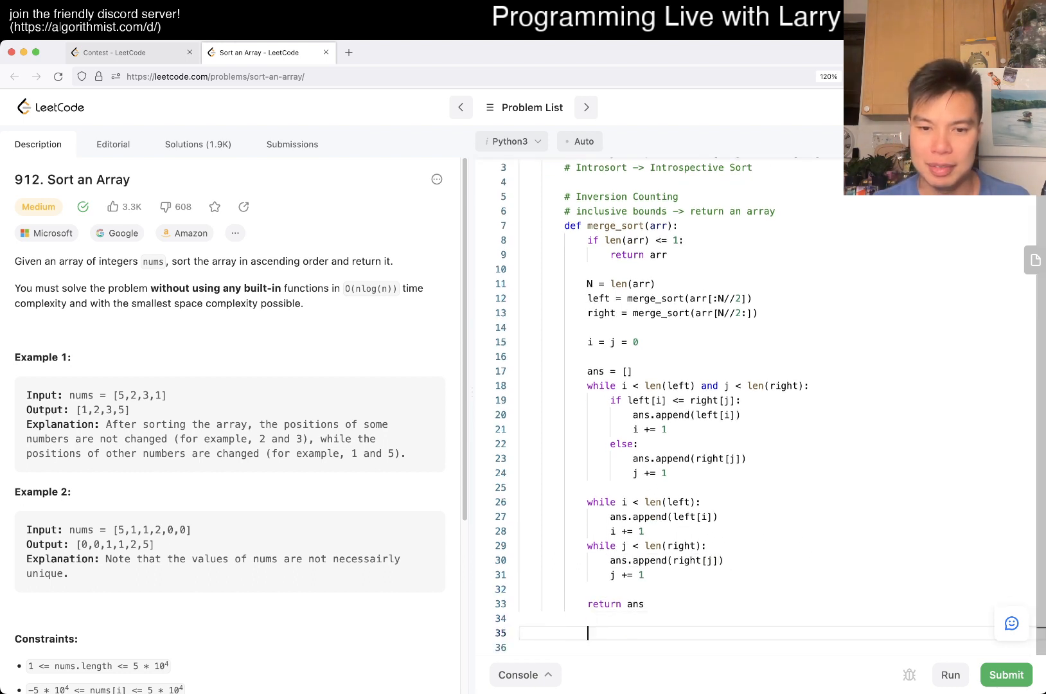
{"action": "type", "text": "return merge_sort("}
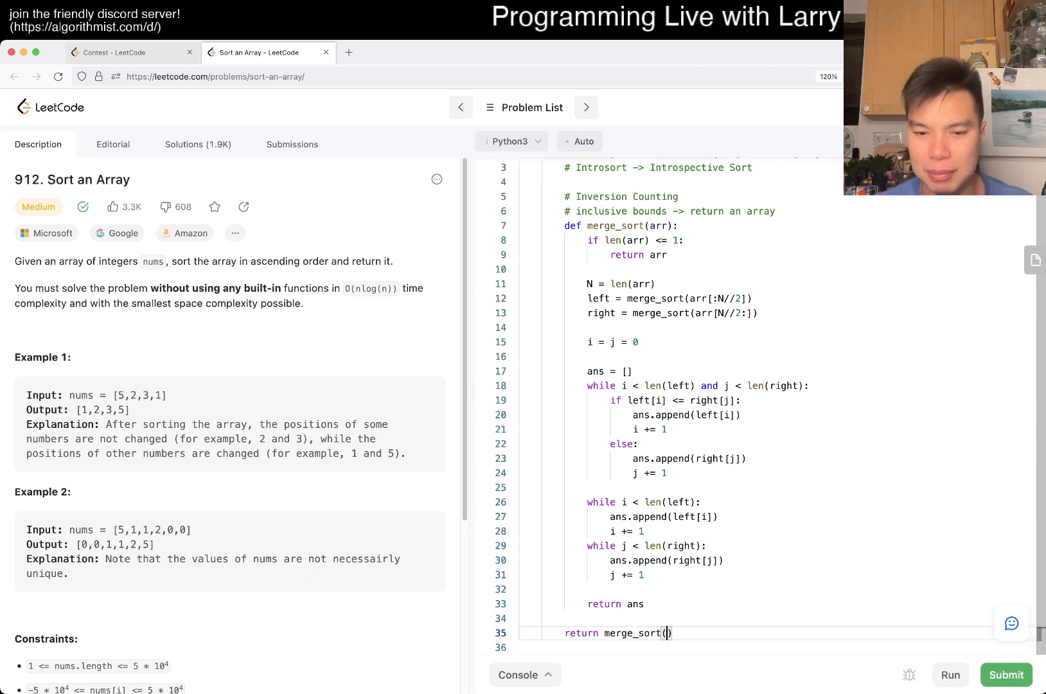
{"action": "type", "text": "nums"}
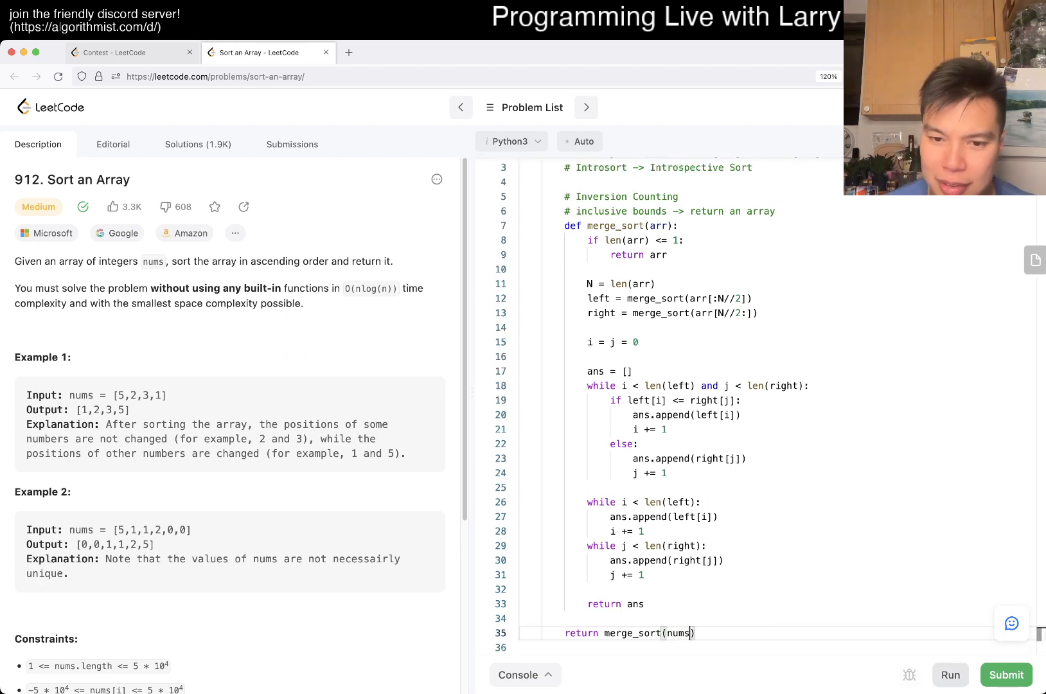
Step: Run the merge sort solution on the example test cases, then submit it
{"action": "left_click", "coordinate": [949, 674]}
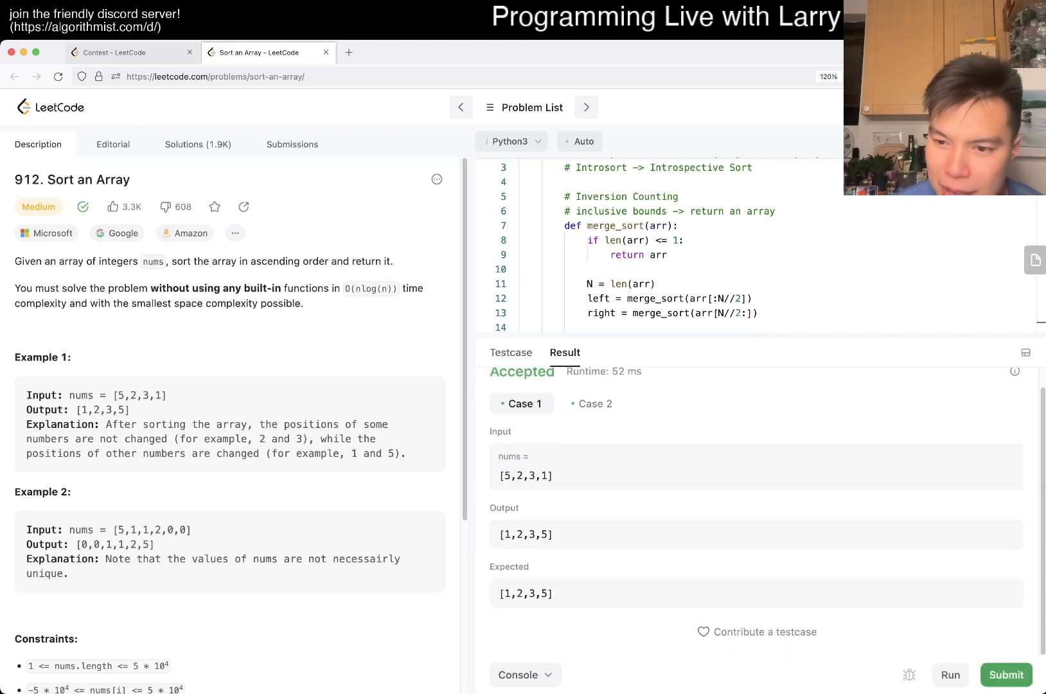
{"action": "left_click", "coordinate": [1007, 674]}
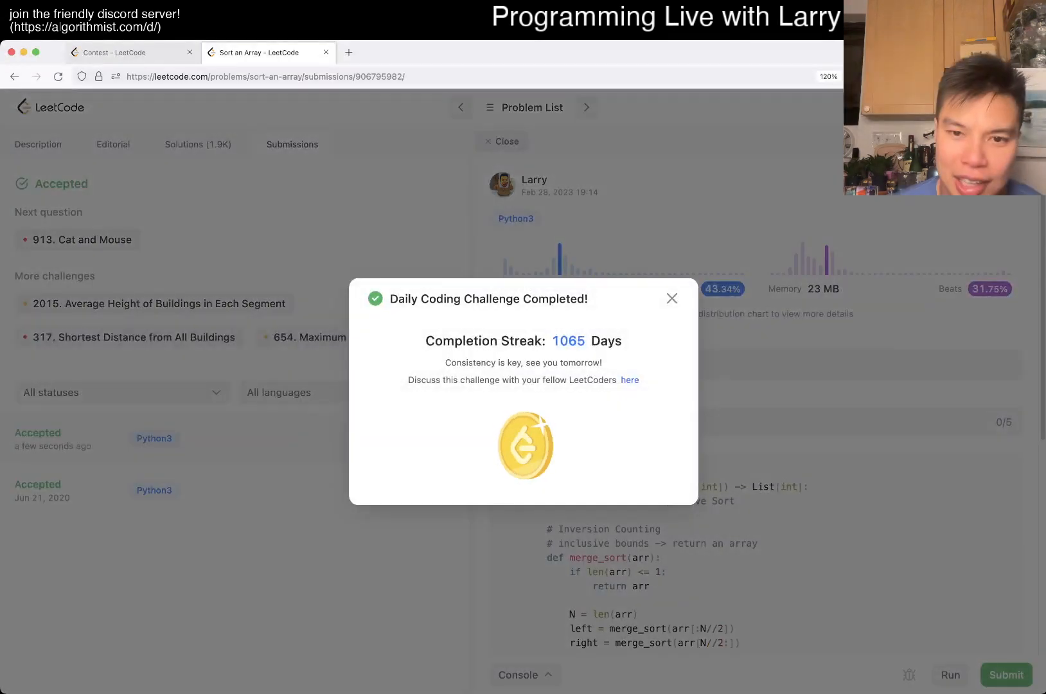
Step: Inspect the Jun 21, 2020 accepted submission using sorted(nums), then return to the Sort an Array description
{"action": "left_click", "coordinate": [671, 298]}
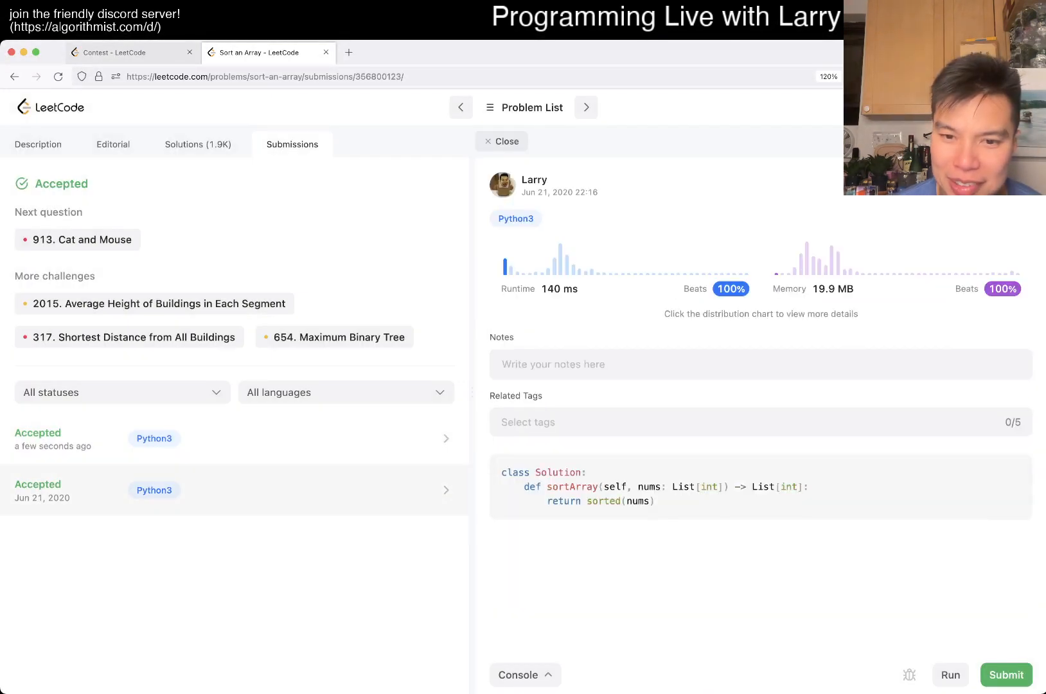
{"action": "left_click", "coordinate": [37, 144]}
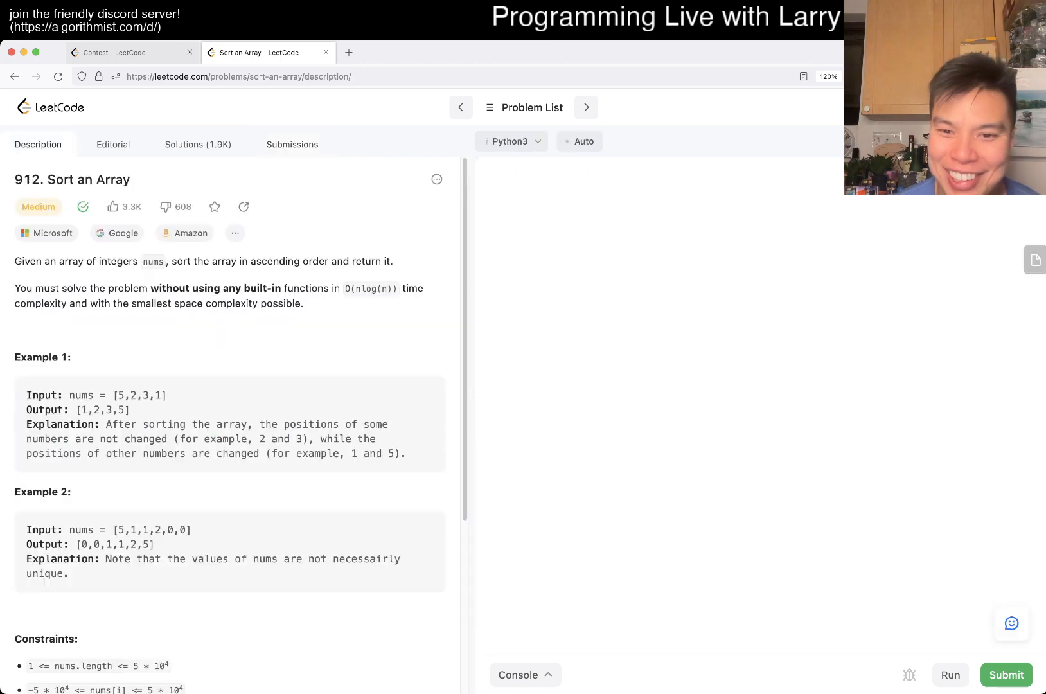